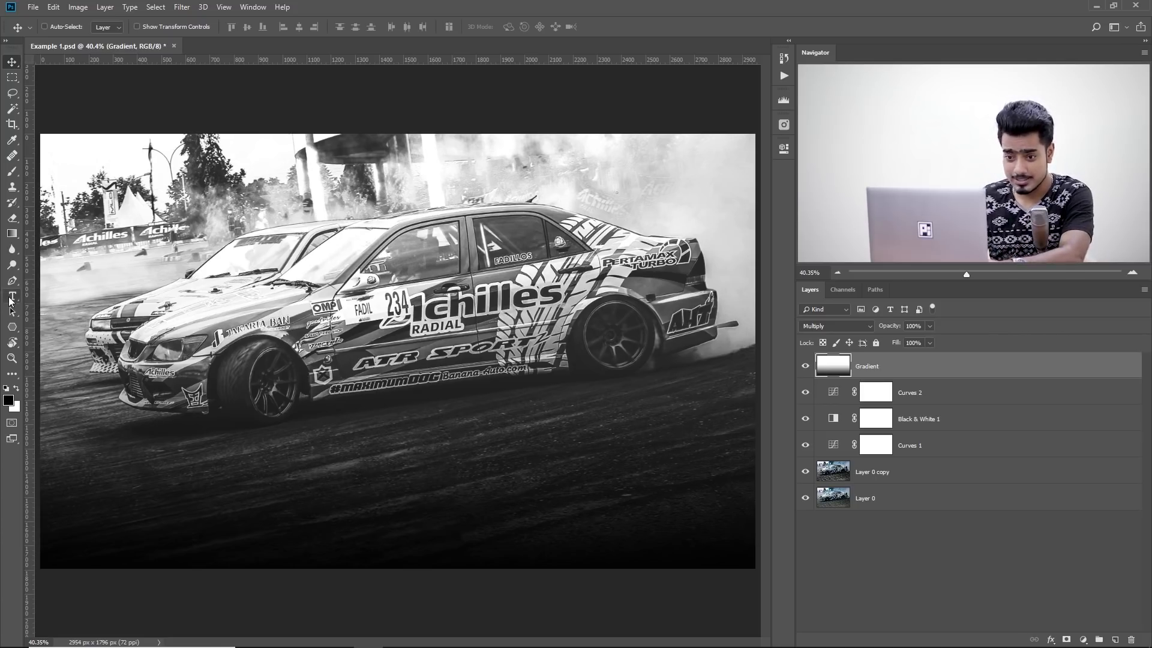
Start a bold Bebas Neue text line below the cars reading NEED.
{"action": "left_click", "coordinate": [12, 297]}
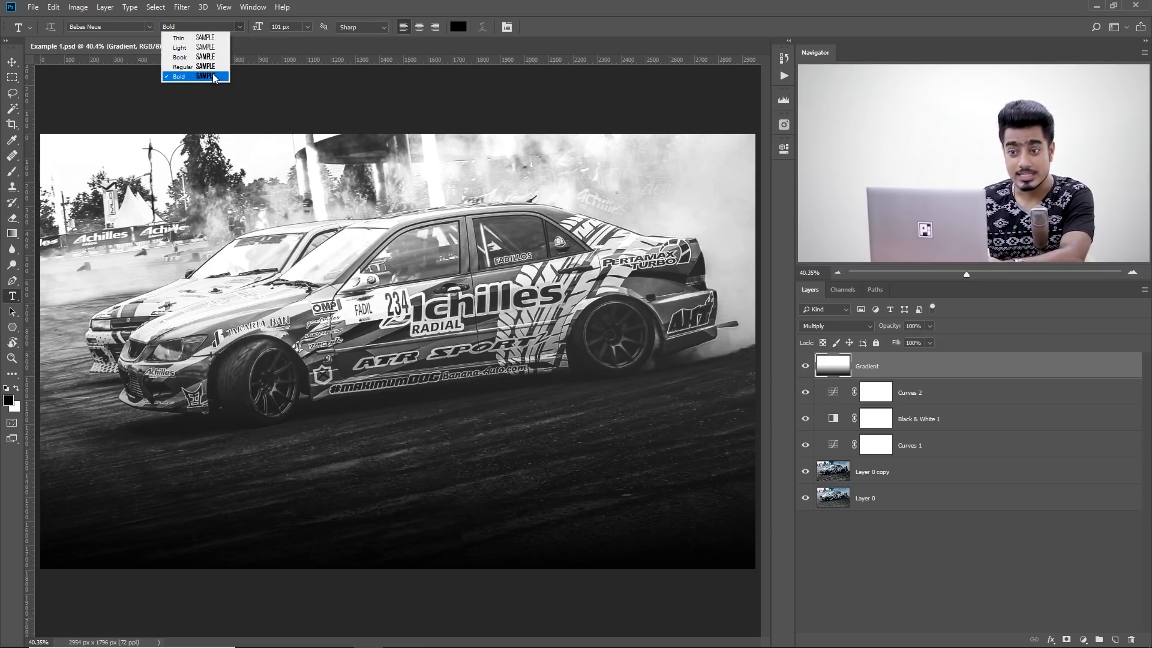
{"action": "left_click", "coordinate": [177, 77]}
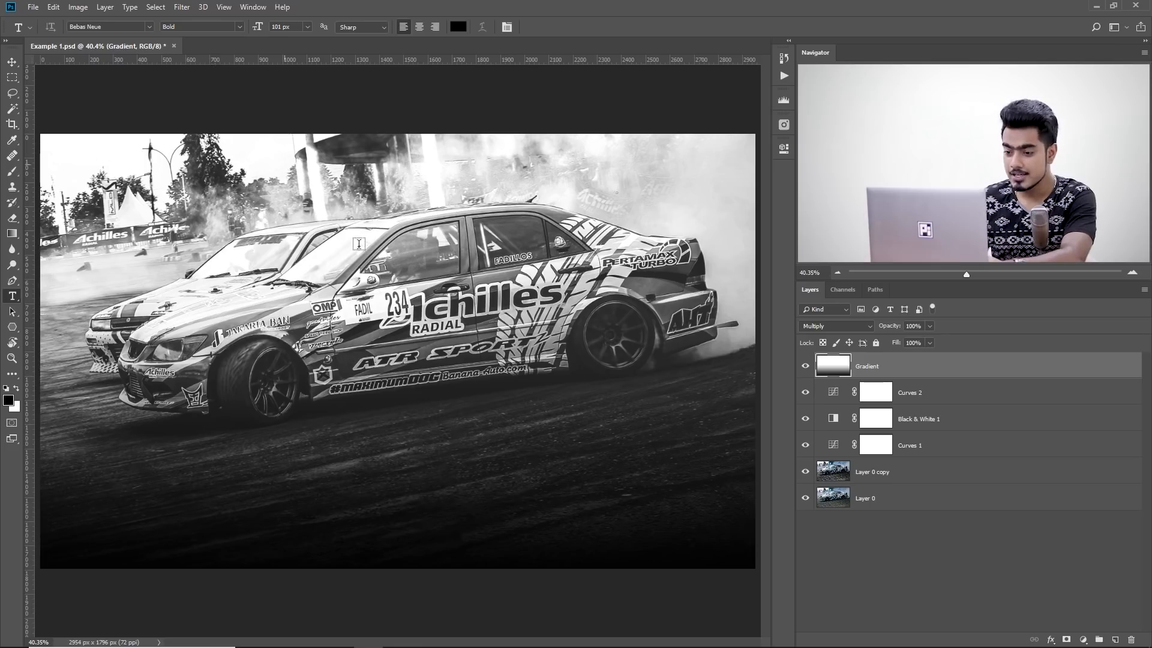
{"action": "left_click", "coordinate": [381, 468]}
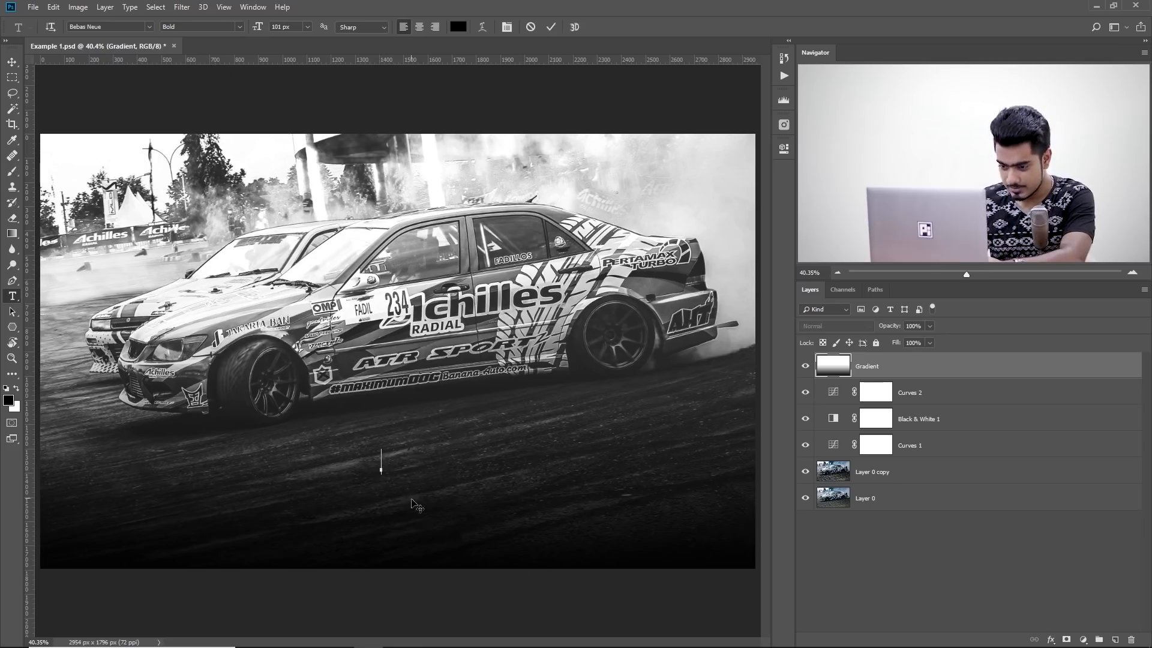
{"action": "type", "text": "N"}
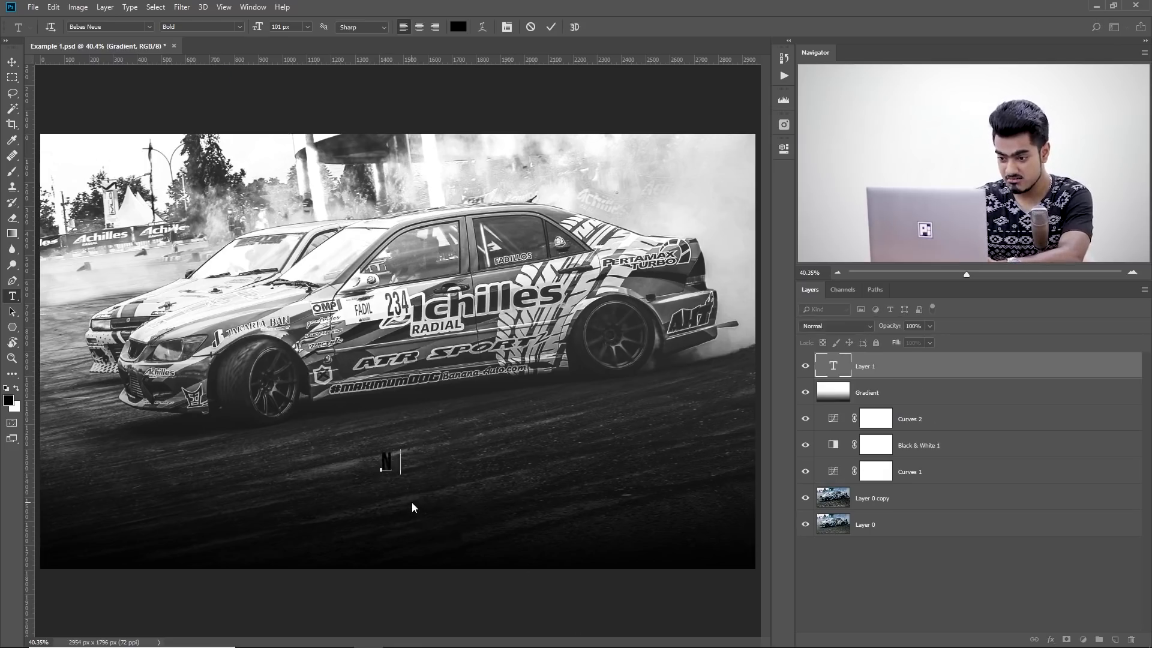
{"action": "type", "text": "NEED"}
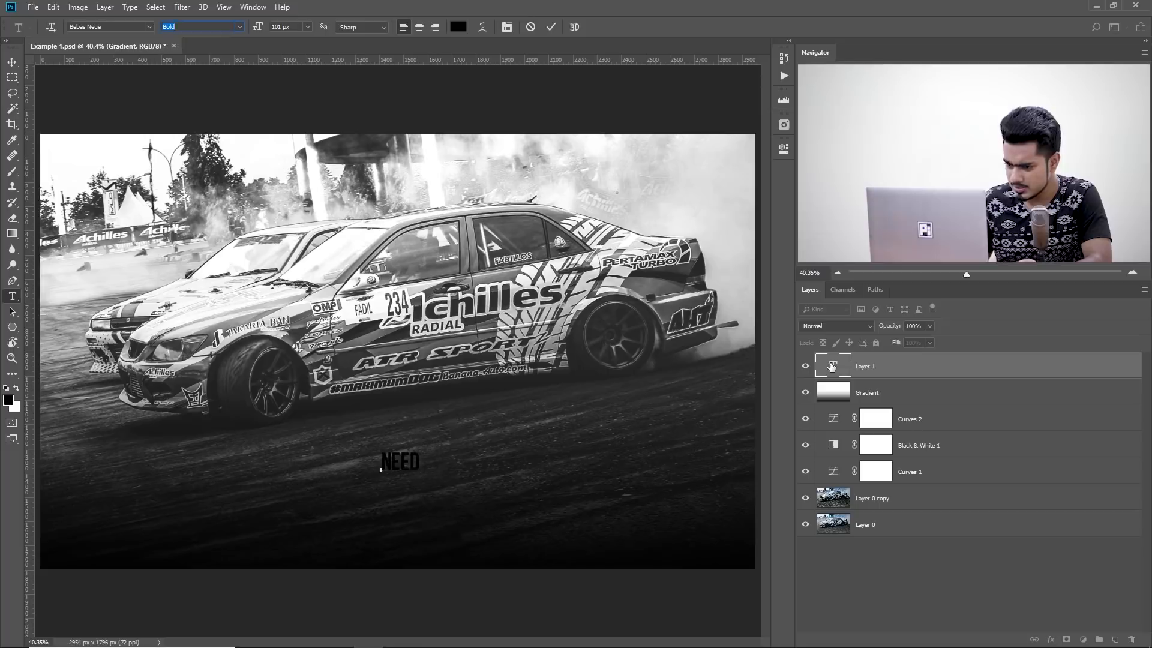
Recolour the NEED text white via the Color Picker and reselect its layer.
{"action": "left_click", "coordinate": [457, 27]}
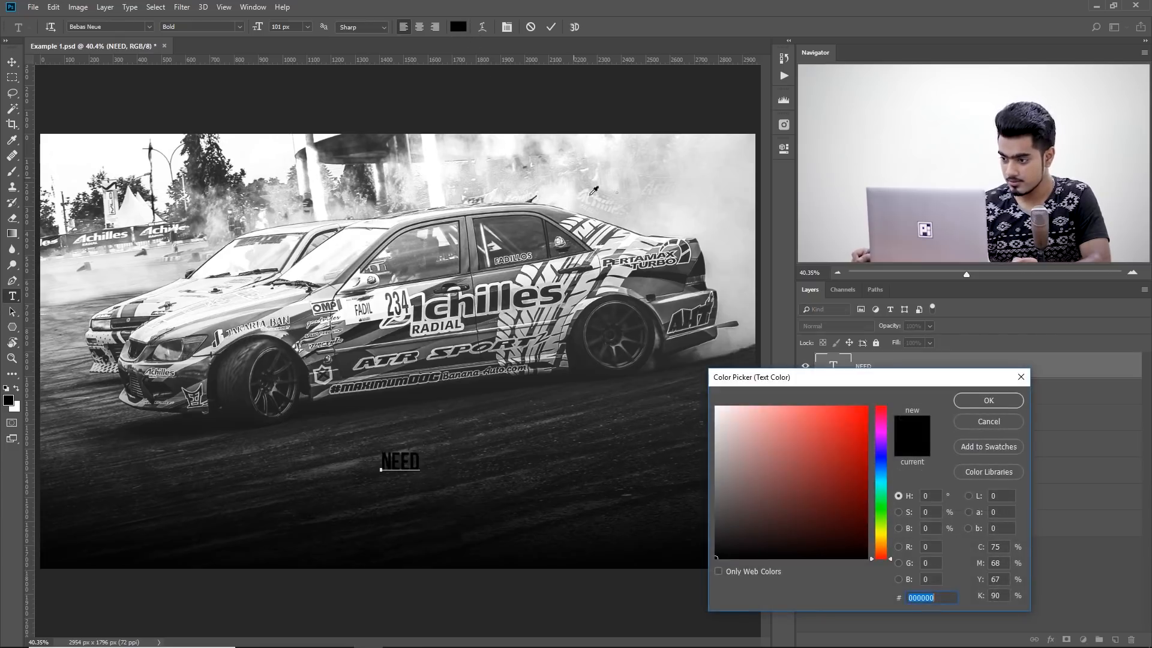
{"action": "left_click", "coordinate": [988, 401]}
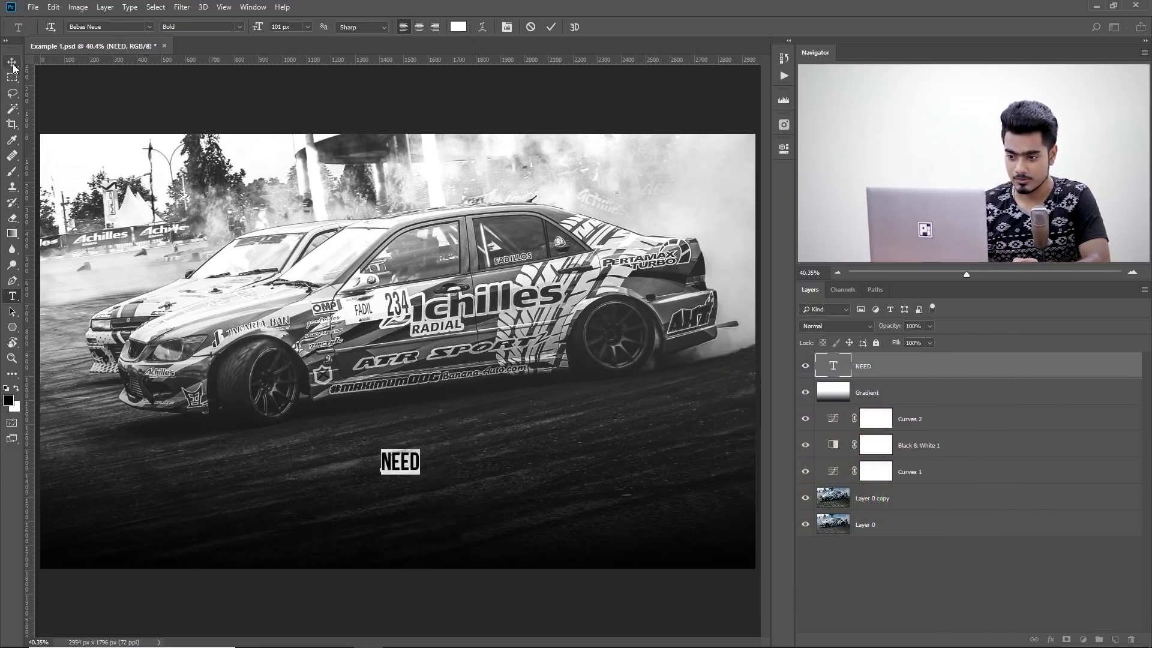
{"action": "mouse_move", "coordinate": [308, 407]}
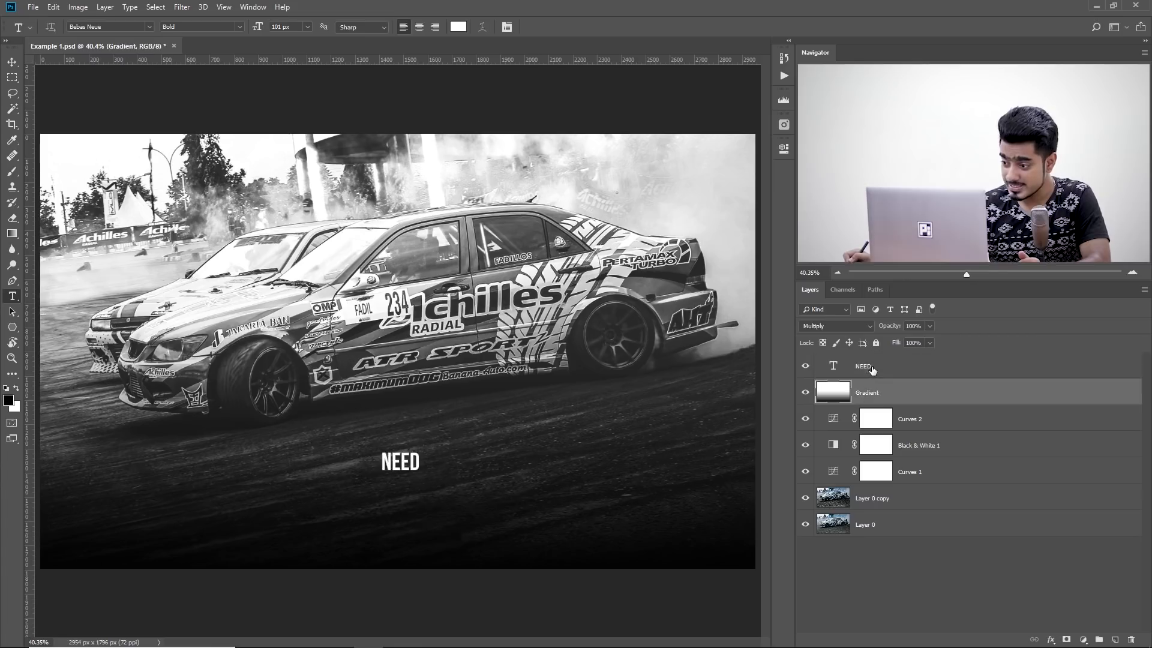
{"action": "left_click", "coordinate": [863, 366]}
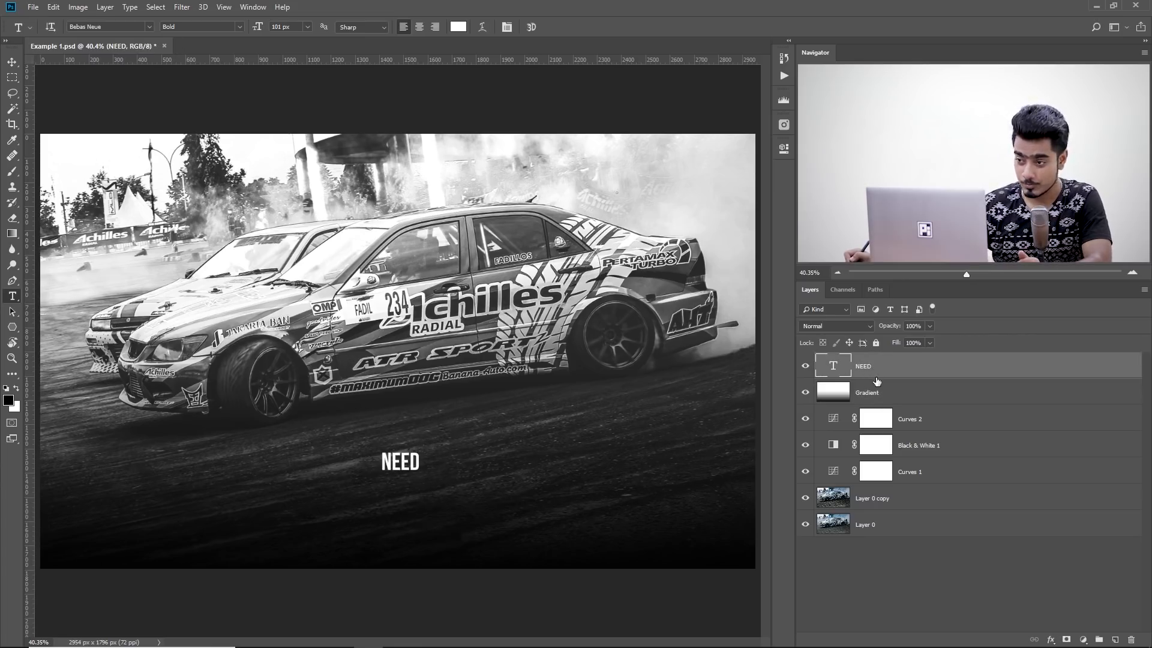
{"action": "mouse_move", "coordinate": [4, 312]}
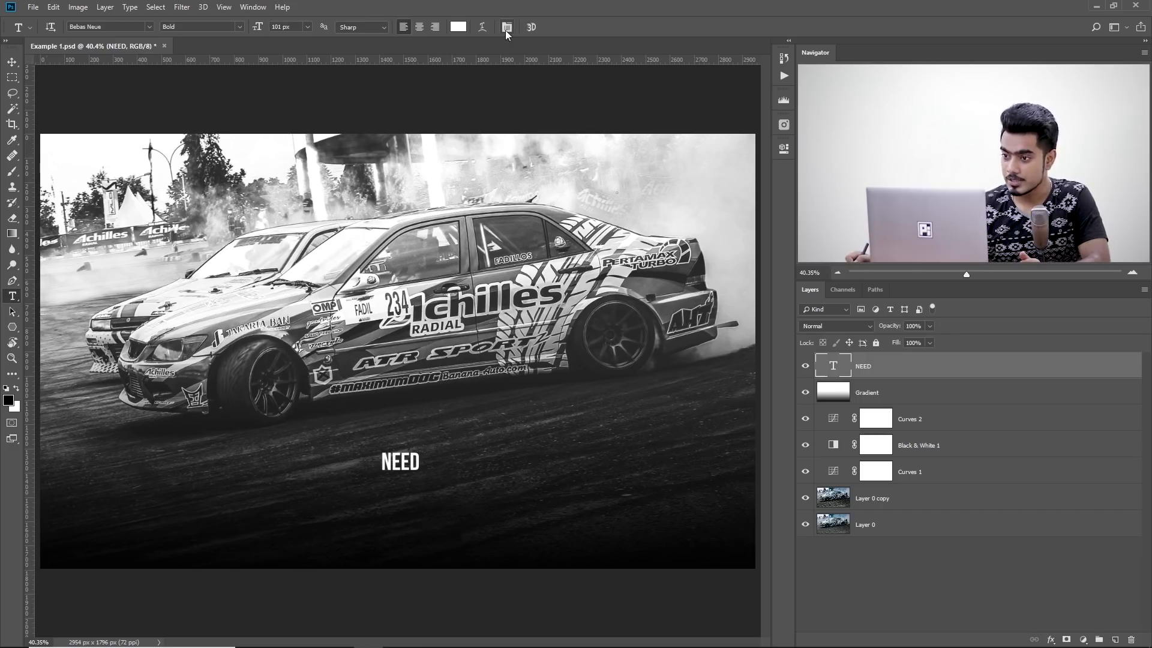
Bring up the Character panel and its extra options to apply Faux Italic to NEED.
{"action": "left_click", "coordinate": [506, 27]}
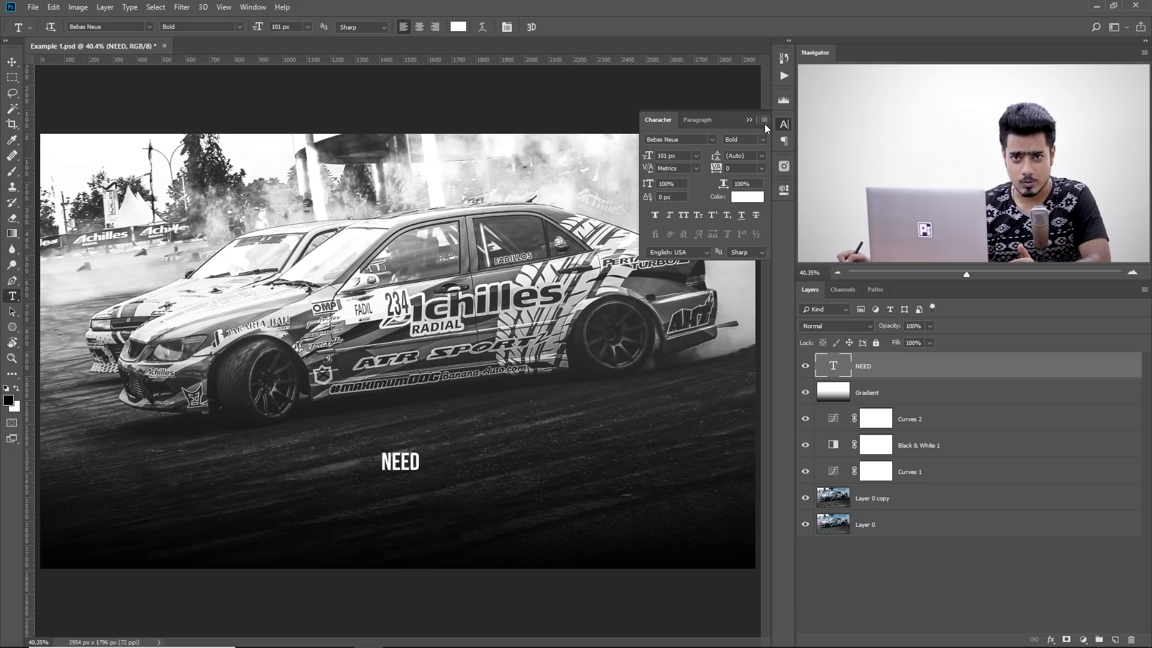
{"action": "left_click", "coordinate": [764, 120]}
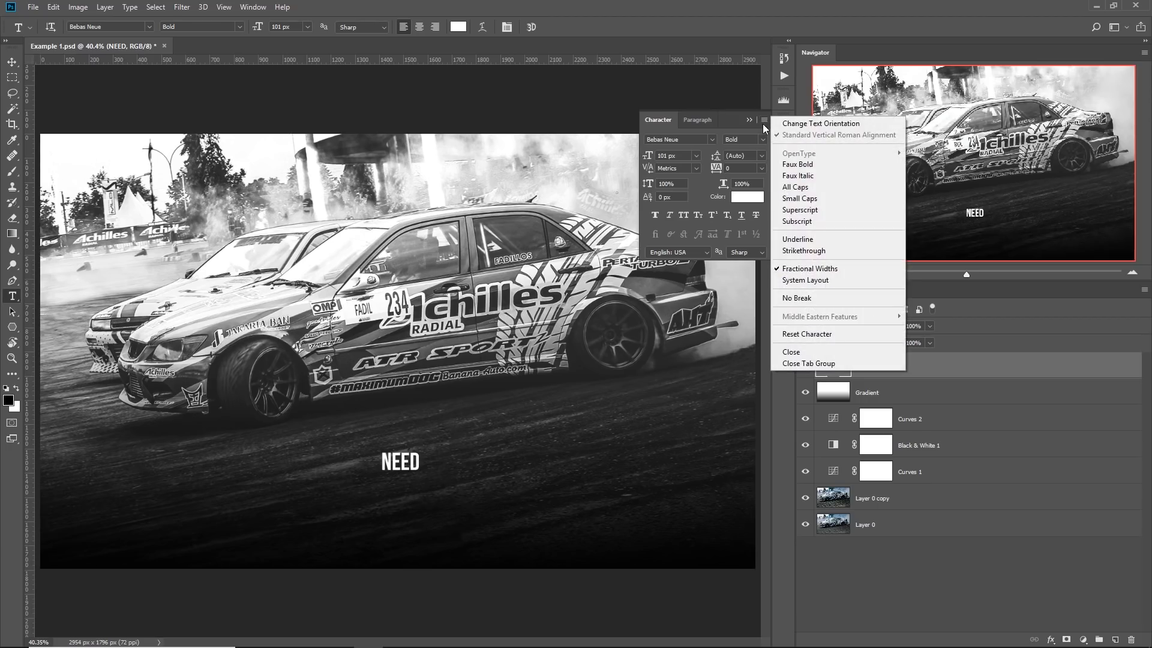
{"action": "mouse_move", "coordinate": [799, 164]}
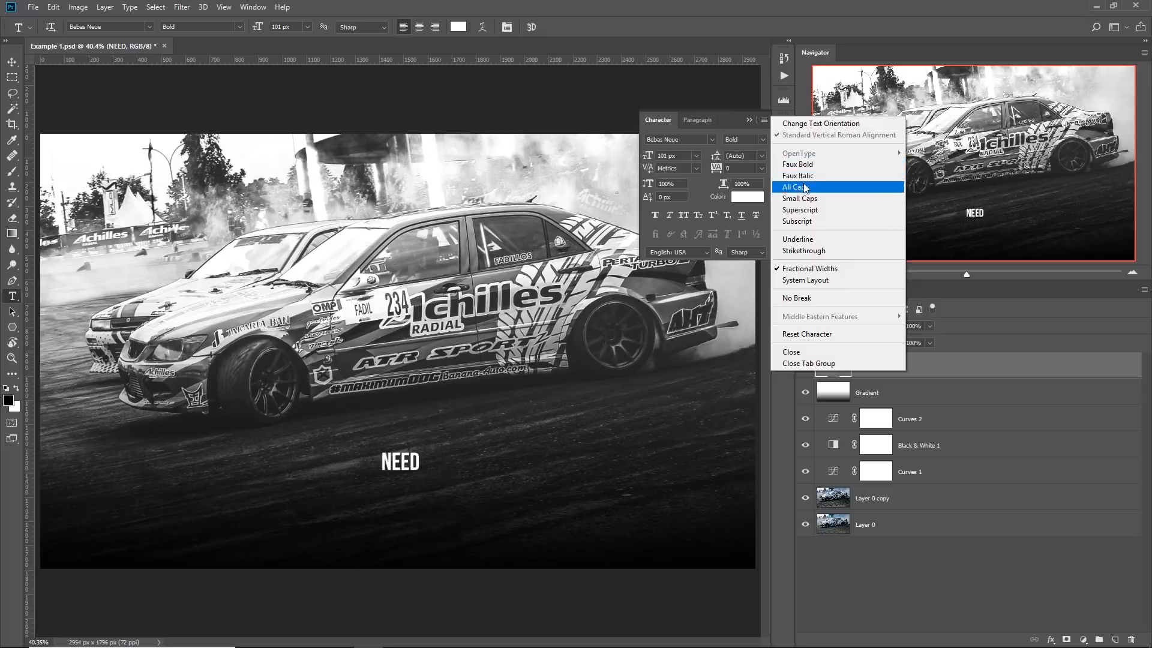
{"action": "mouse_move", "coordinate": [798, 176]}
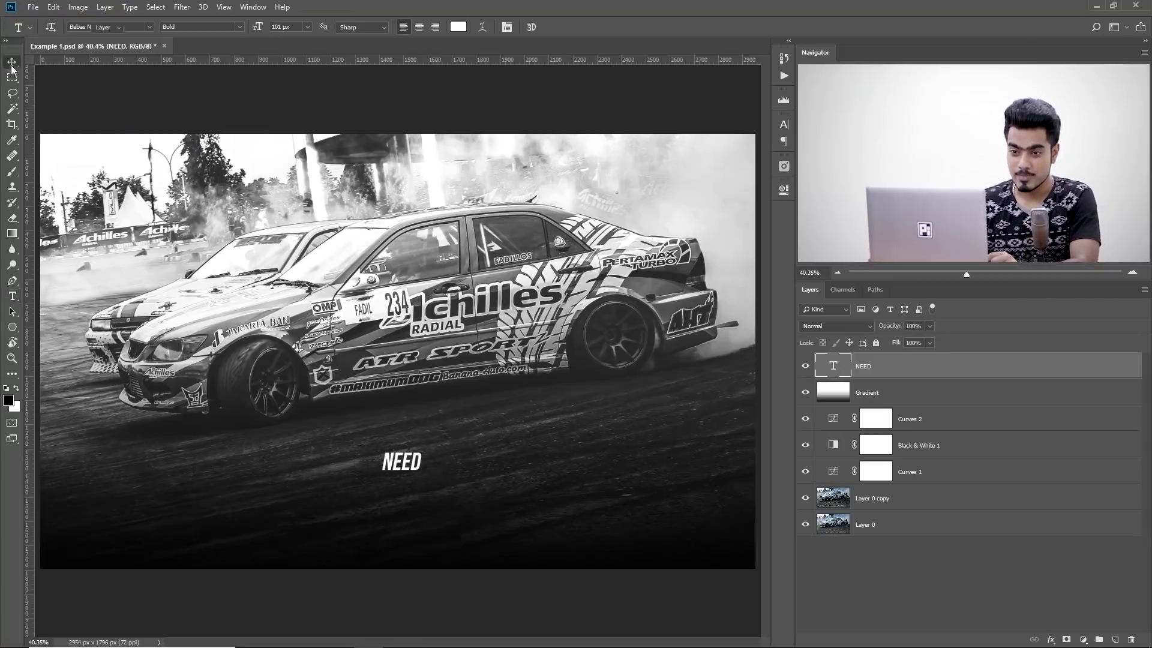
Scale NEED up with Free Transform and Alt-drag a duplicate beside it.
{"action": "left_click", "coordinate": [12, 62]}
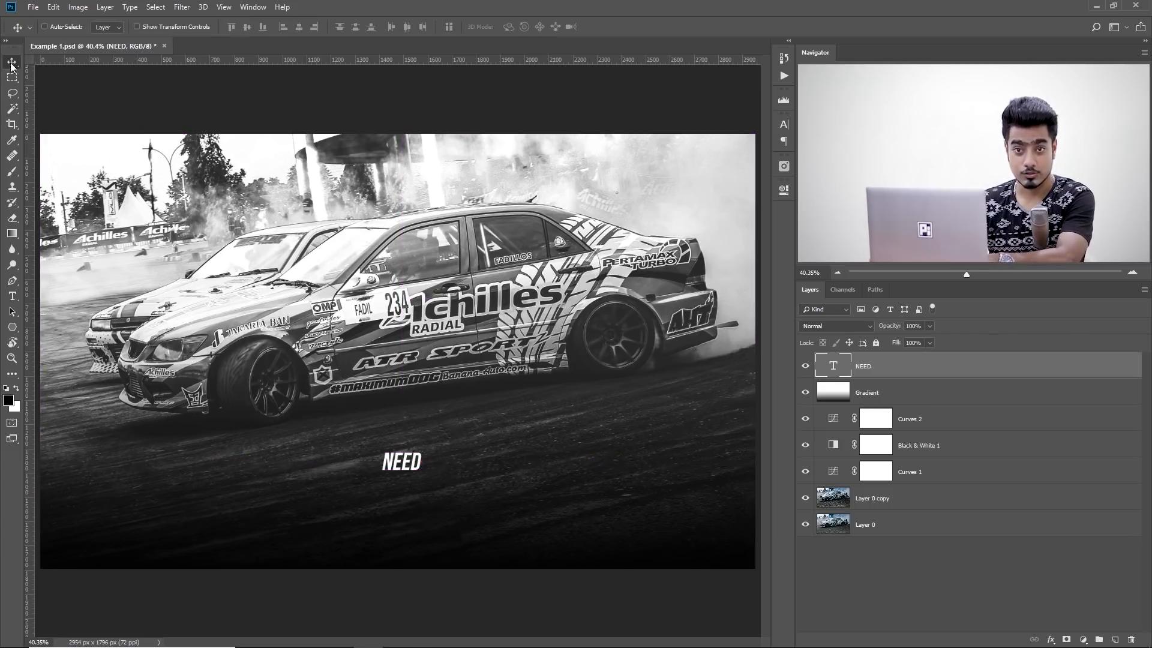
{"action": "key", "text": "ctrl+t"}
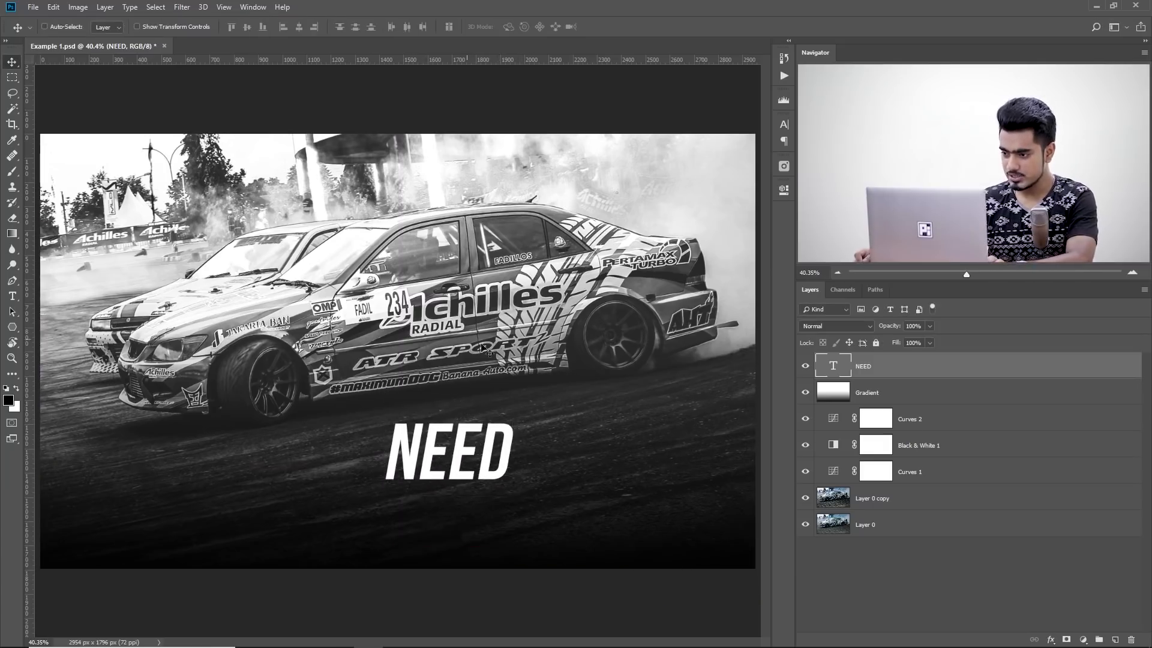
{"action": "left_click_drag", "start_coordinate": [447, 452], "coordinate": [595, 423]}
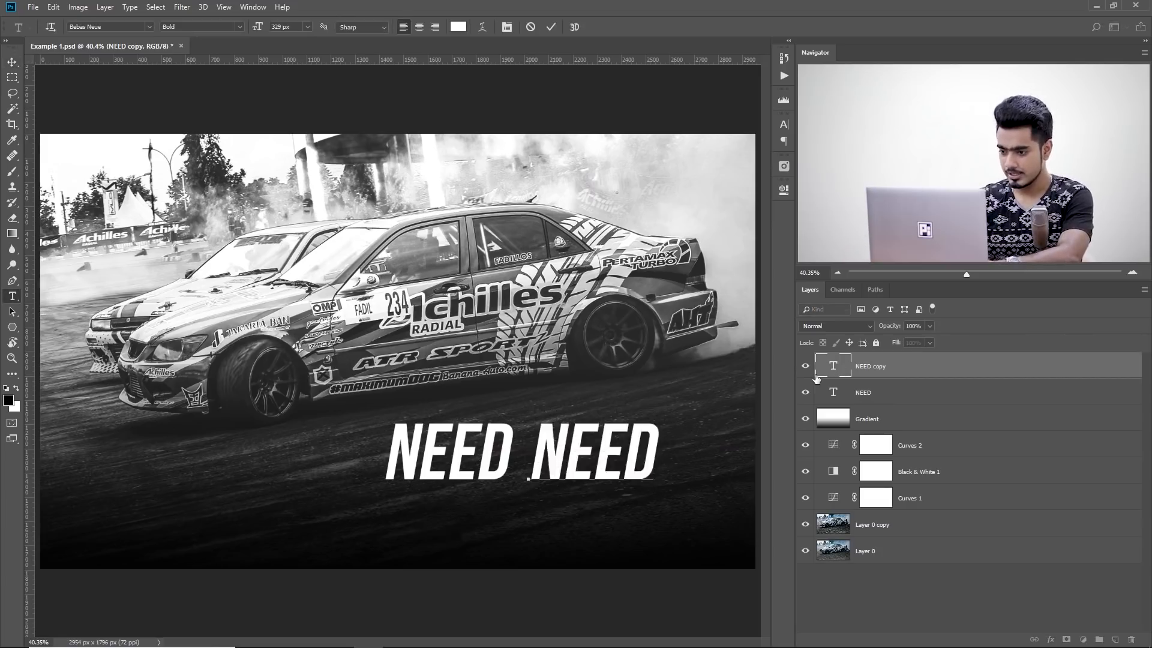
Retype the copy as FOR, shrink it to about half NEED's height, bottom-aligned.
{"action": "type", "text": "FOR"}
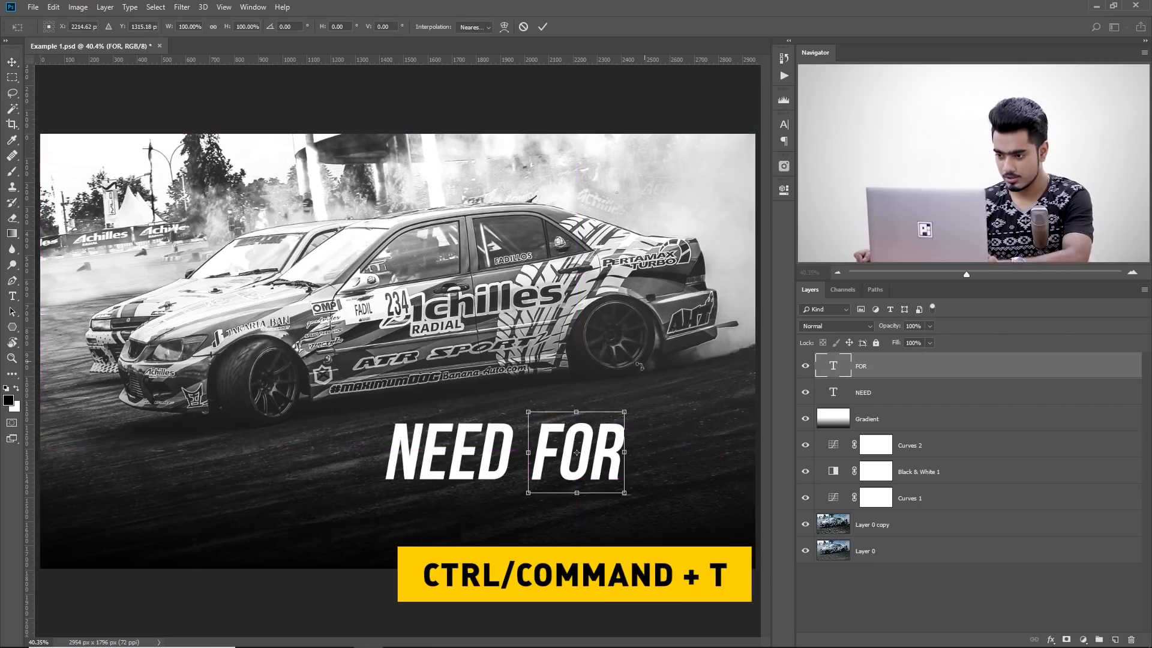
{"action": "left_click_drag", "start_coordinate": [625, 496], "coordinate": [597, 495]}
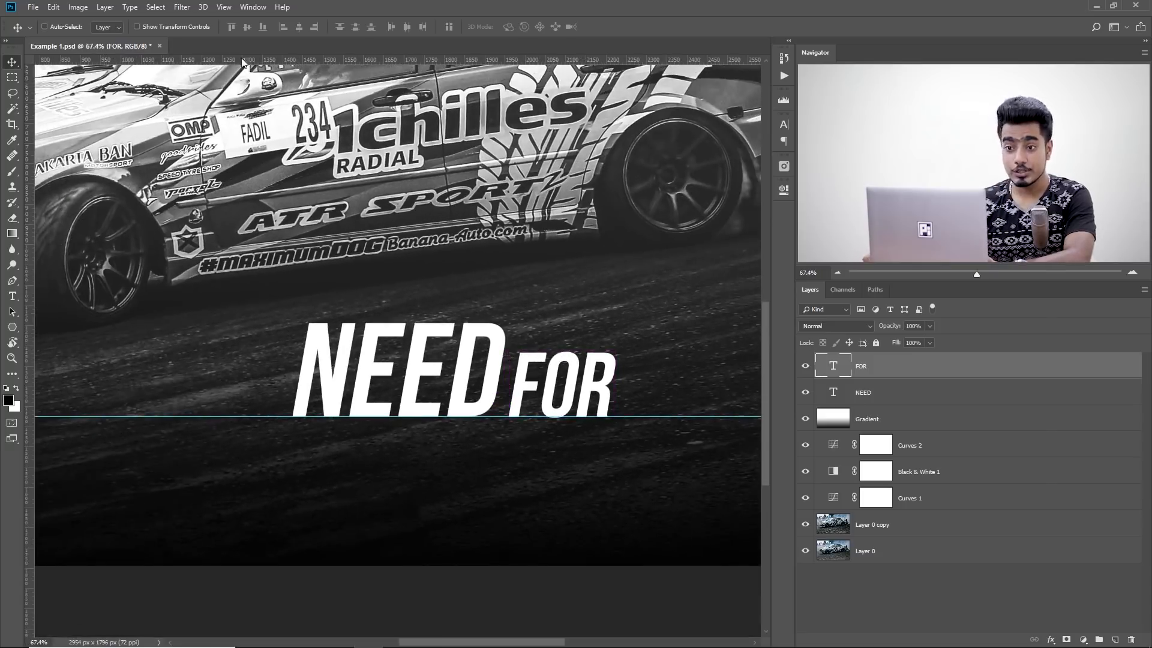
{"action": "key", "text": "ctrl+r"}
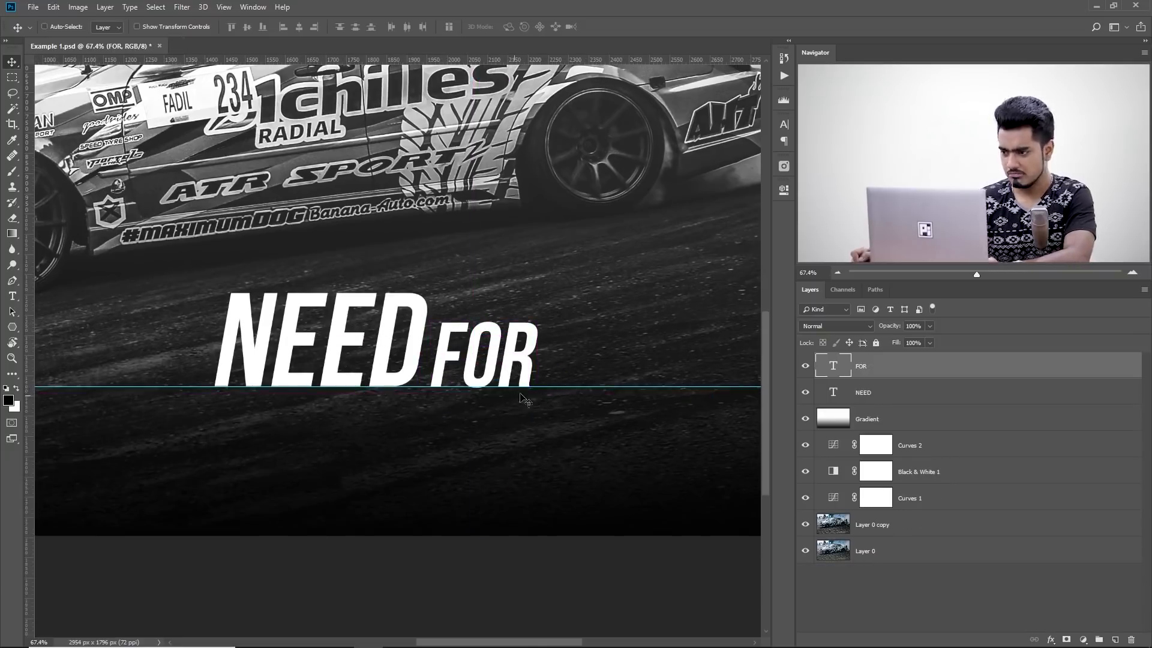
Copy NEED onto a second line, retype it as SPEED and begin recolouring it.
{"action": "left_click", "coordinate": [863, 392]}
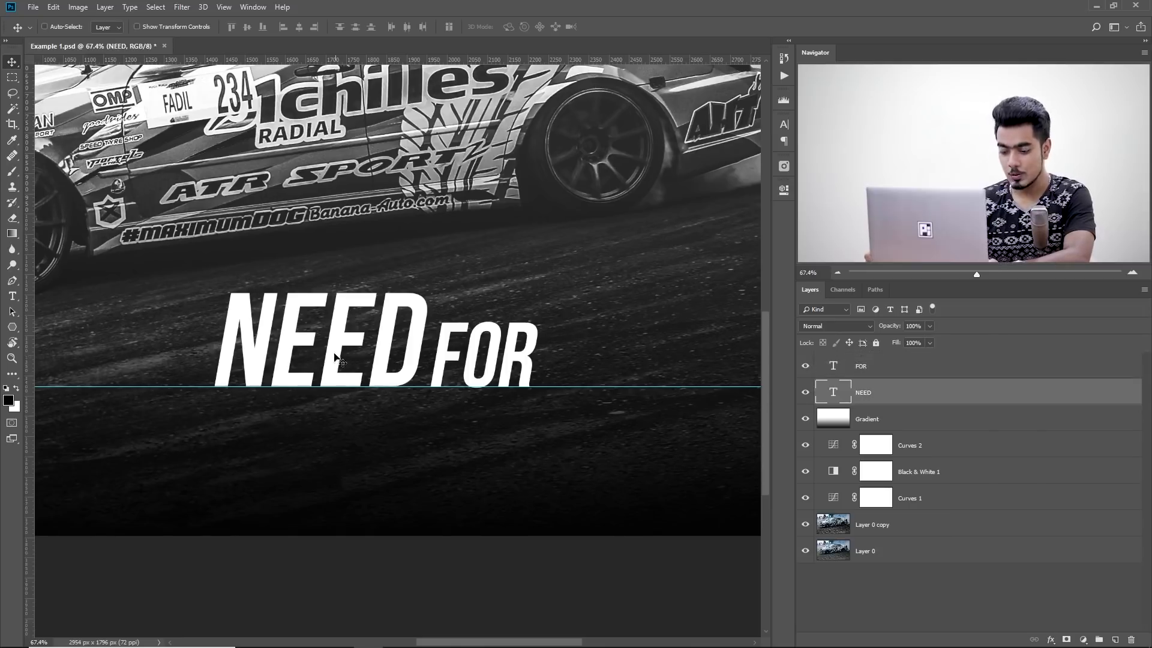
{"action": "left_click_drag", "start_coordinate": [335, 339], "coordinate": [547, 453]}
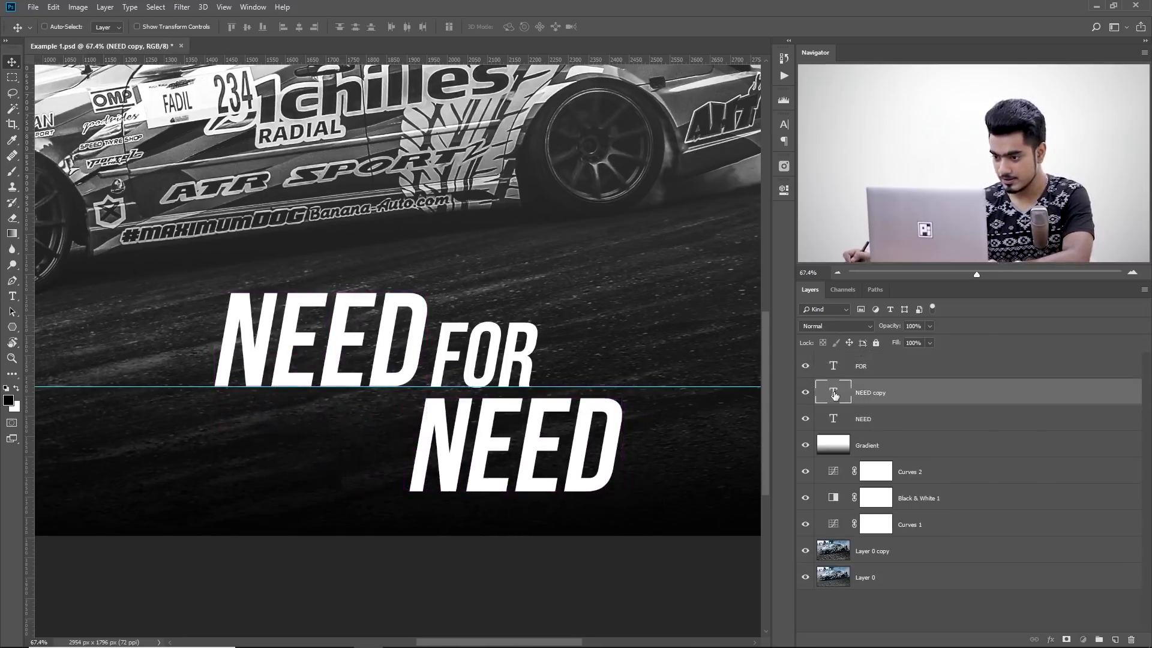
{"action": "type", "text": "DP"}
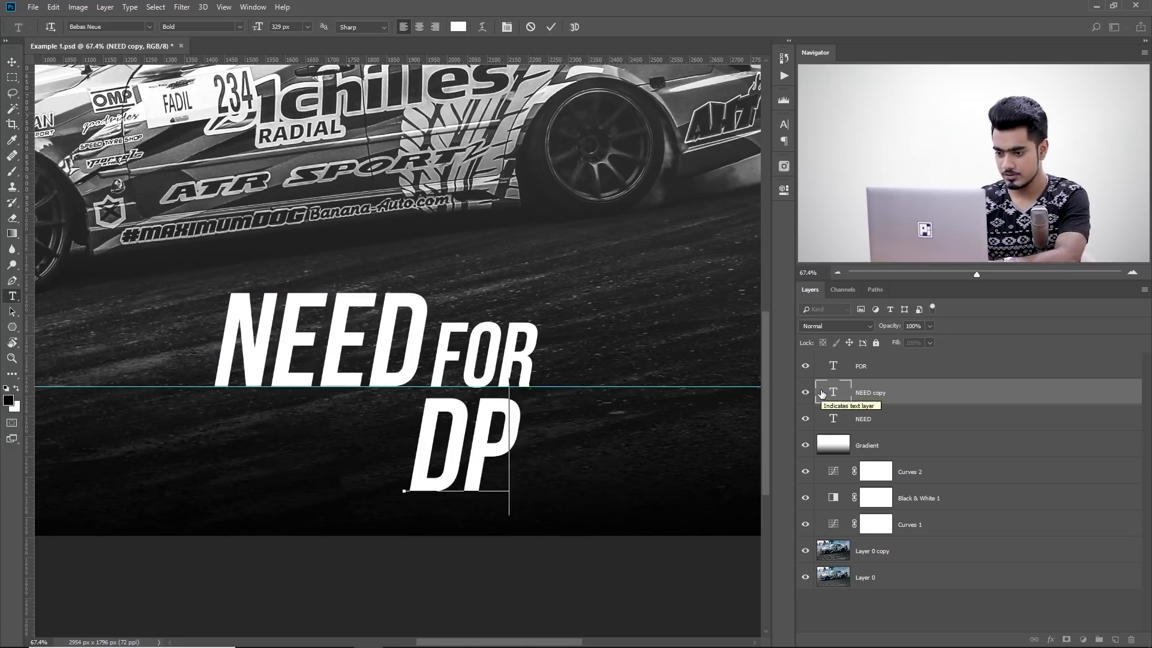
{"action": "type", "text": "SPE"}
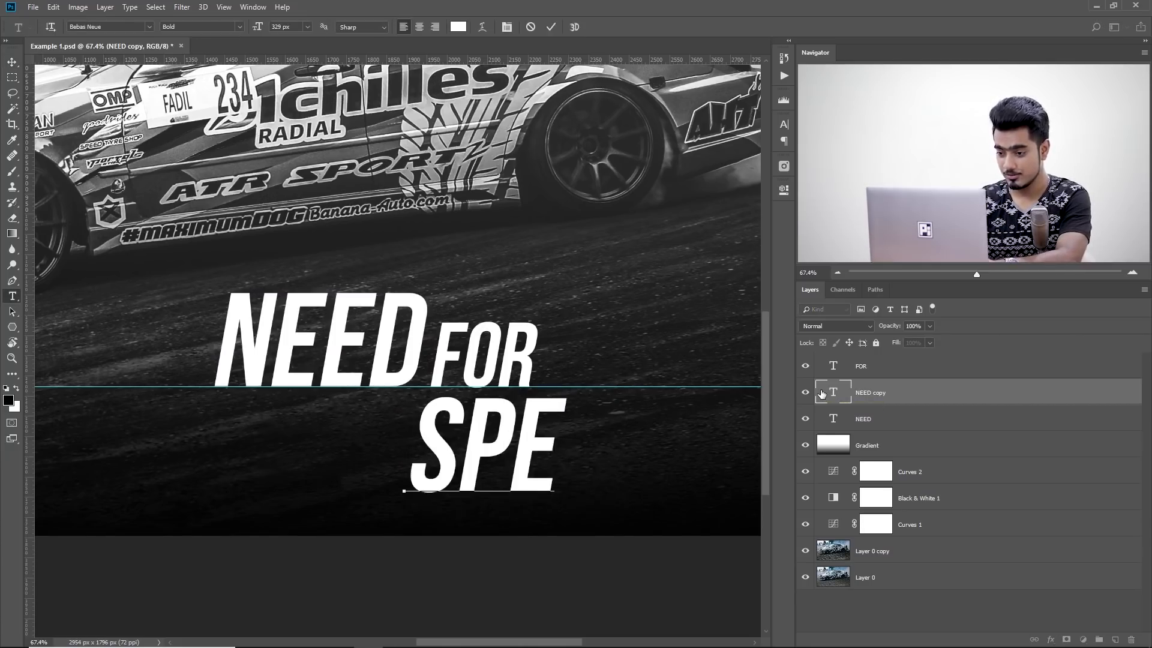
{"action": "type", "text": "ED"}
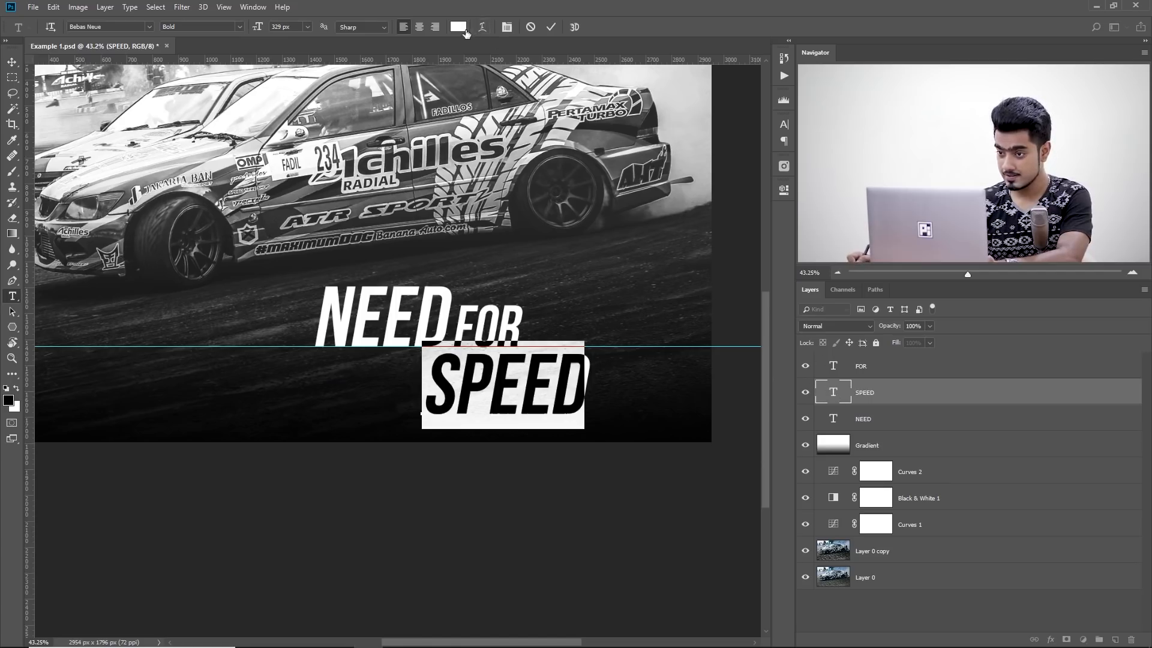
{"action": "left_click", "coordinate": [459, 27]}
{"action": "type", "text": "c52121"}
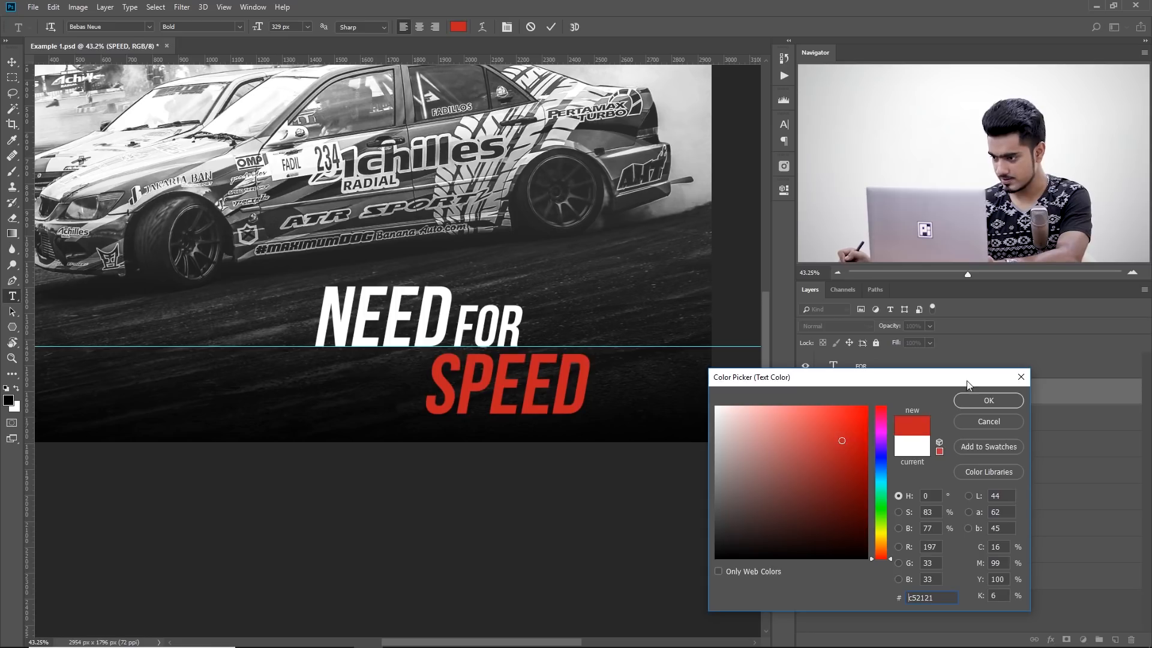
Confirm red for SPEED and group the three title layers with Ctrl+G.
{"action": "left_click", "coordinate": [988, 399]}
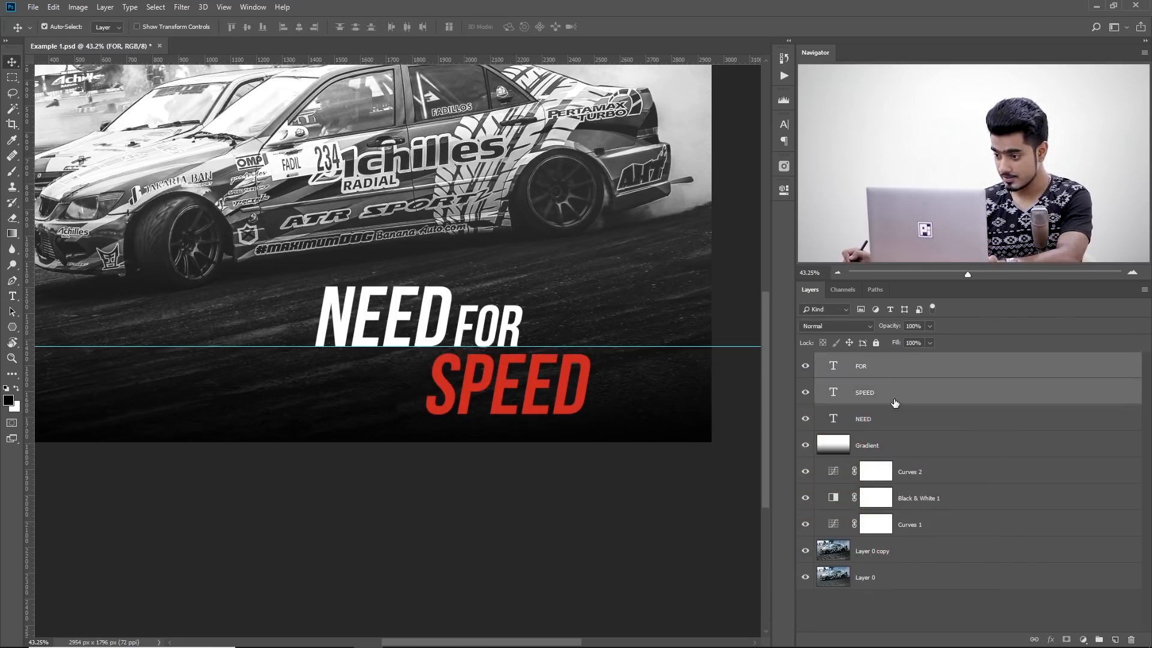
{"action": "key", "text": "ctrl+g"}
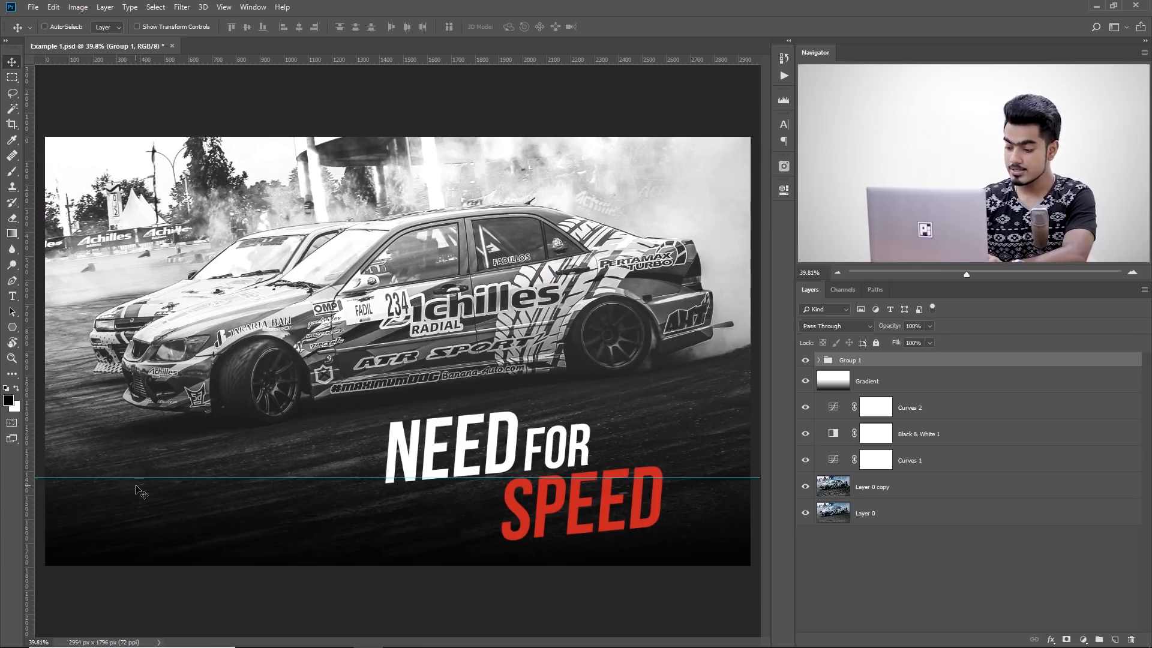
{"action": "key", "text": "ctrl+;"}
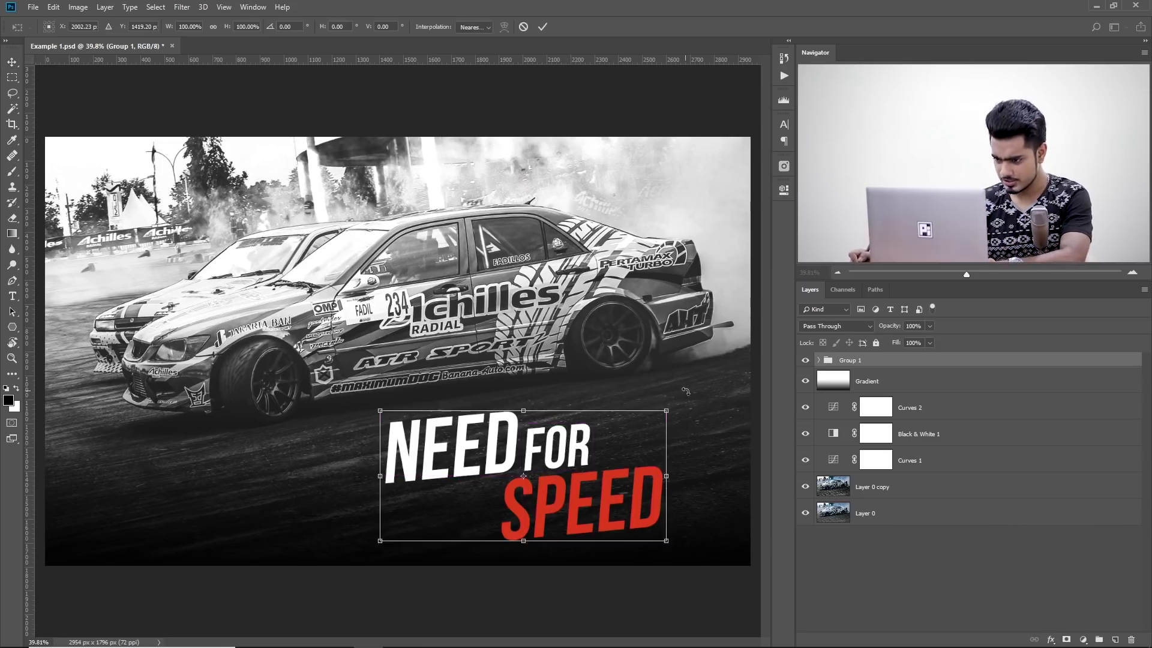
{"action": "left_click_drag", "start_coordinate": [665, 393], "coordinate": [683, 382]}
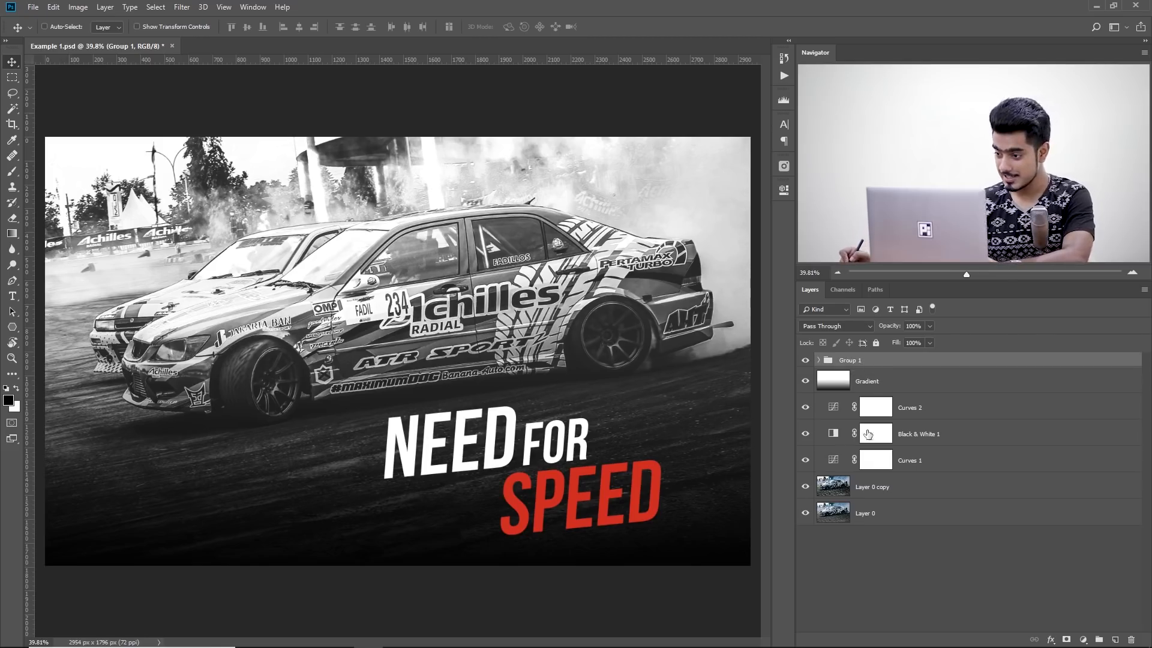
Convert Group 1 to a Smart Object and duplicate it with Ctrl+J.
{"action": "right_click", "coordinate": [849, 359]}
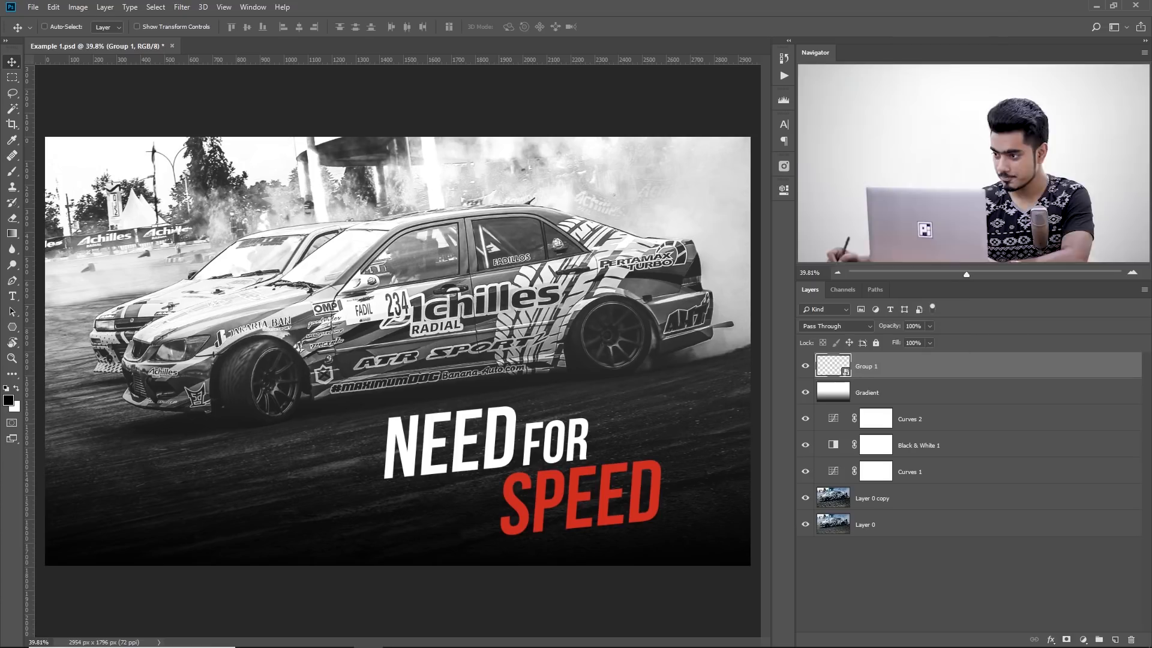
{"action": "left_click", "coordinate": [835, 325]}
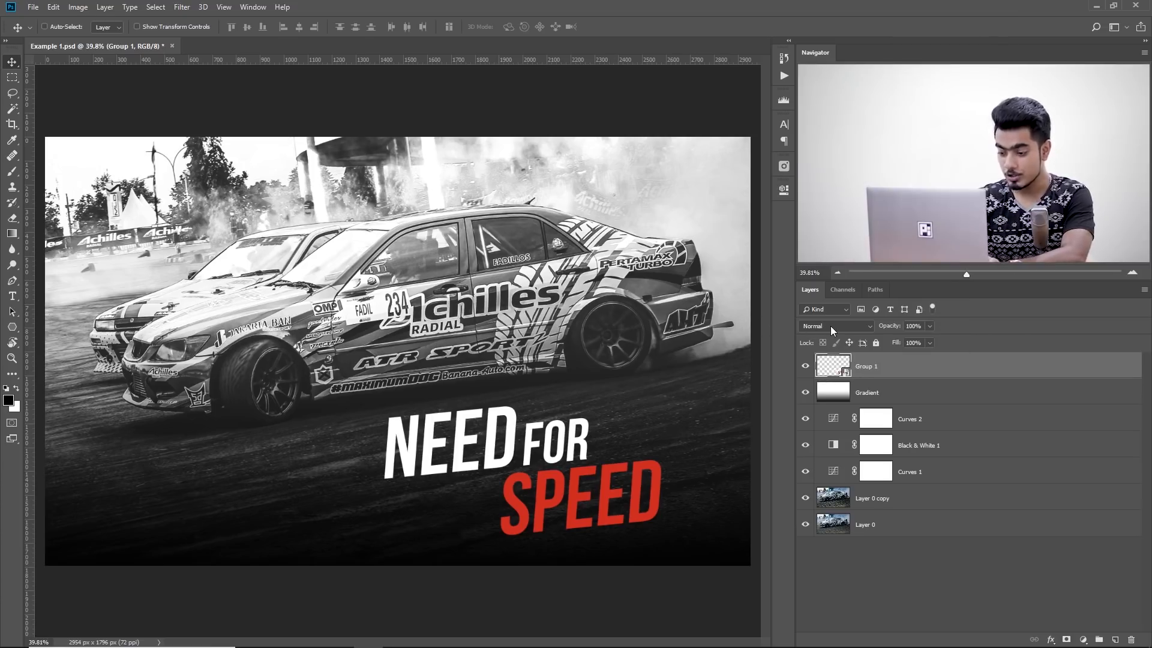
{"action": "key", "text": "ctrl+j"}
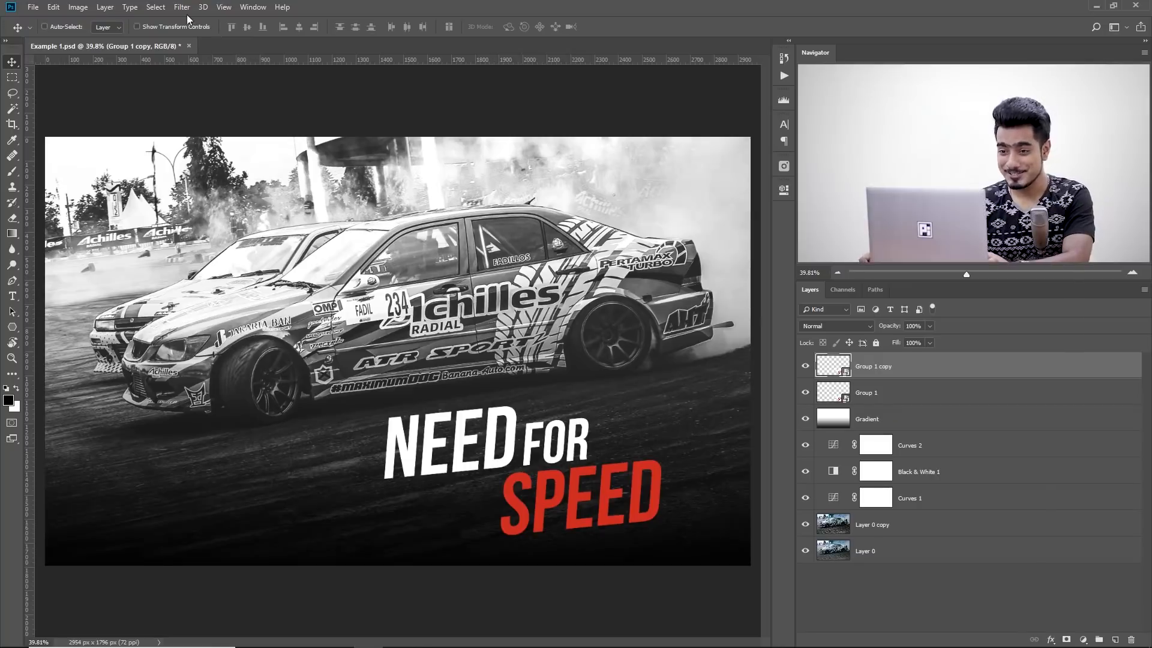
Apply Motion Blur with Angle 5 and Distance 260 px to the duplicate title.
{"action": "left_click", "coordinate": [181, 7]}
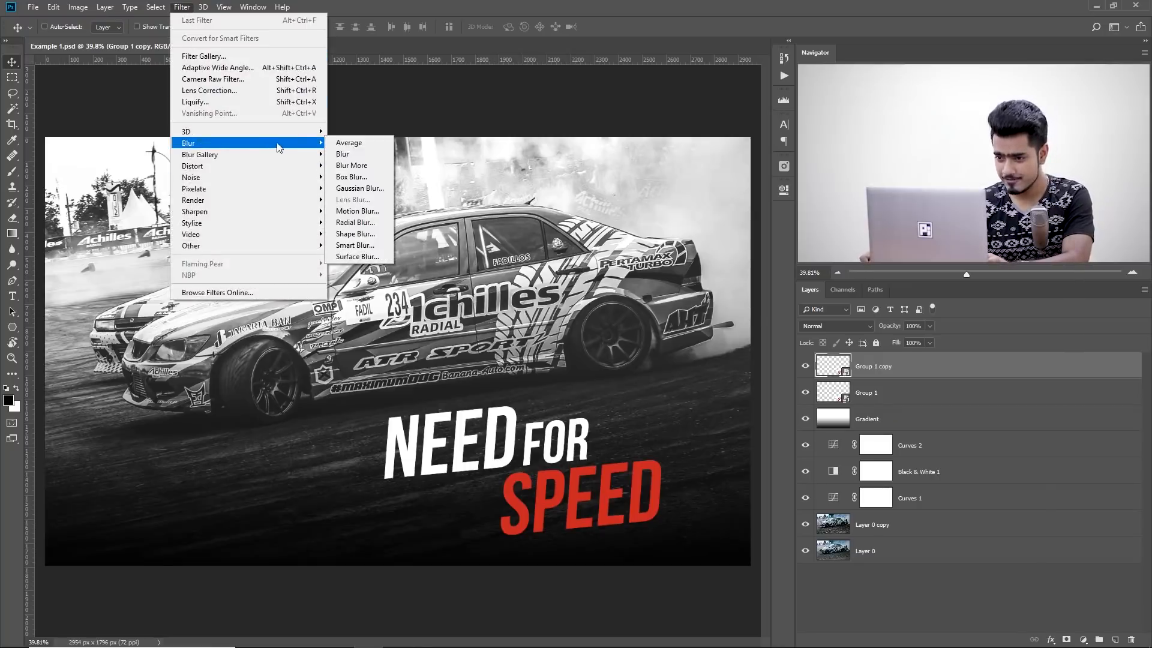
{"action": "left_click", "coordinate": [358, 211]}
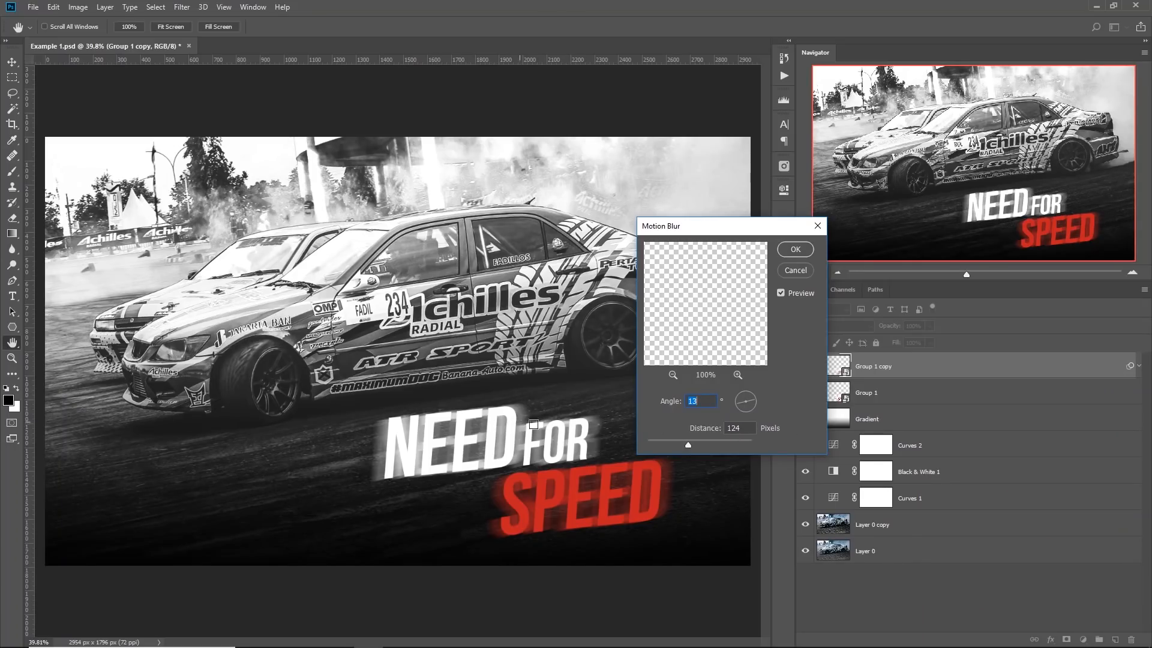
{"action": "left_click_drag", "start_coordinate": [688, 446], "coordinate": [713, 446]}
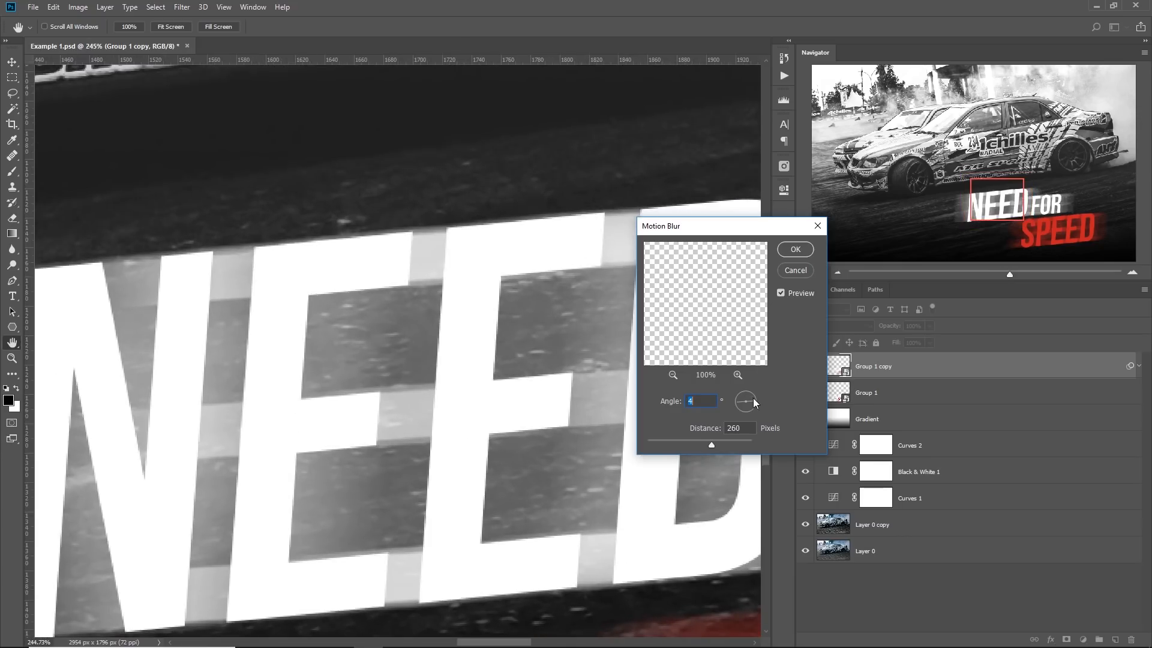
{"action": "left_click_drag", "start_coordinate": [745, 402], "coordinate": [748, 393]}
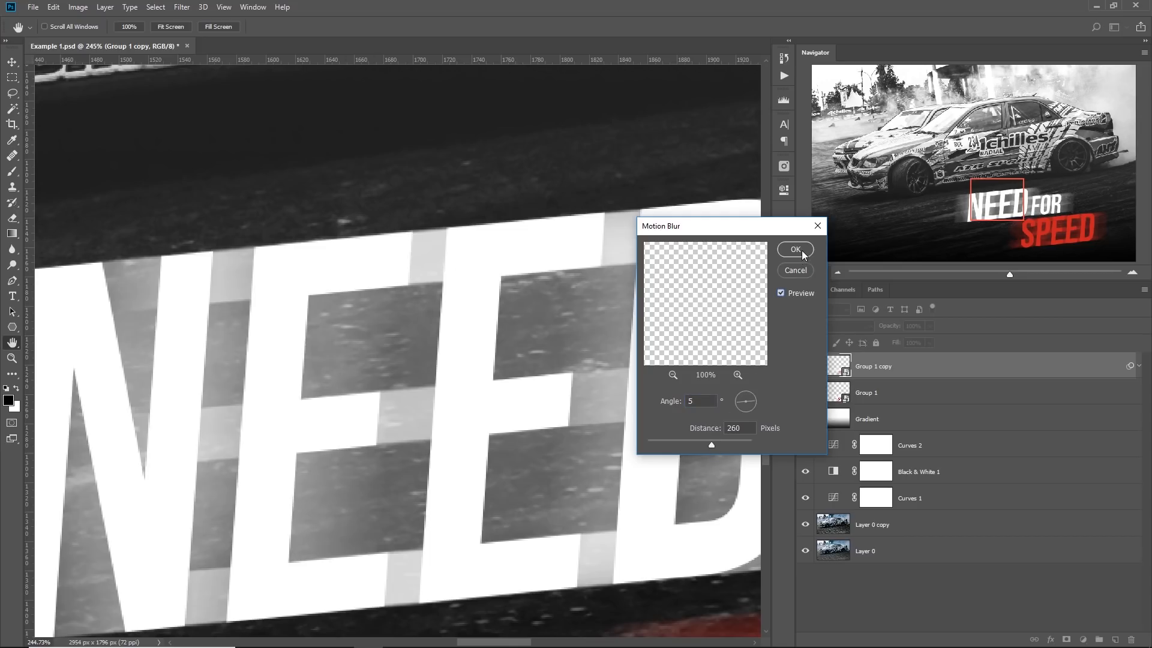
{"action": "left_click", "coordinate": [795, 249]}
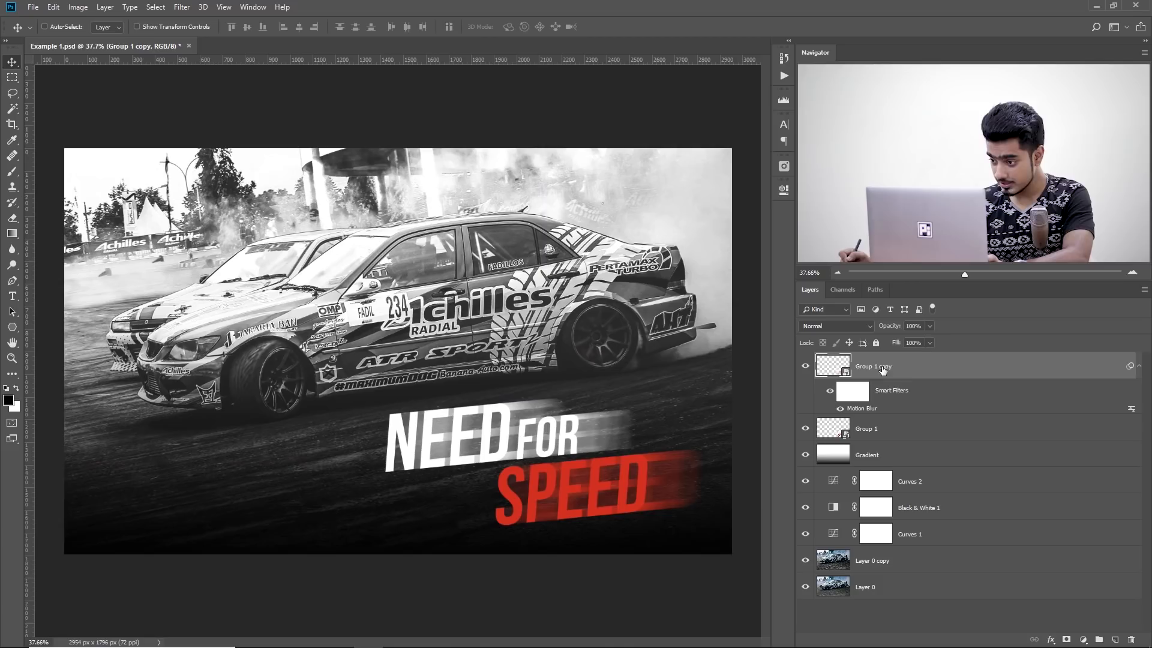
Group both title smart objects and lower the blurred copy's opacity to 65%.
{"action": "left_click", "coordinate": [866, 428]}
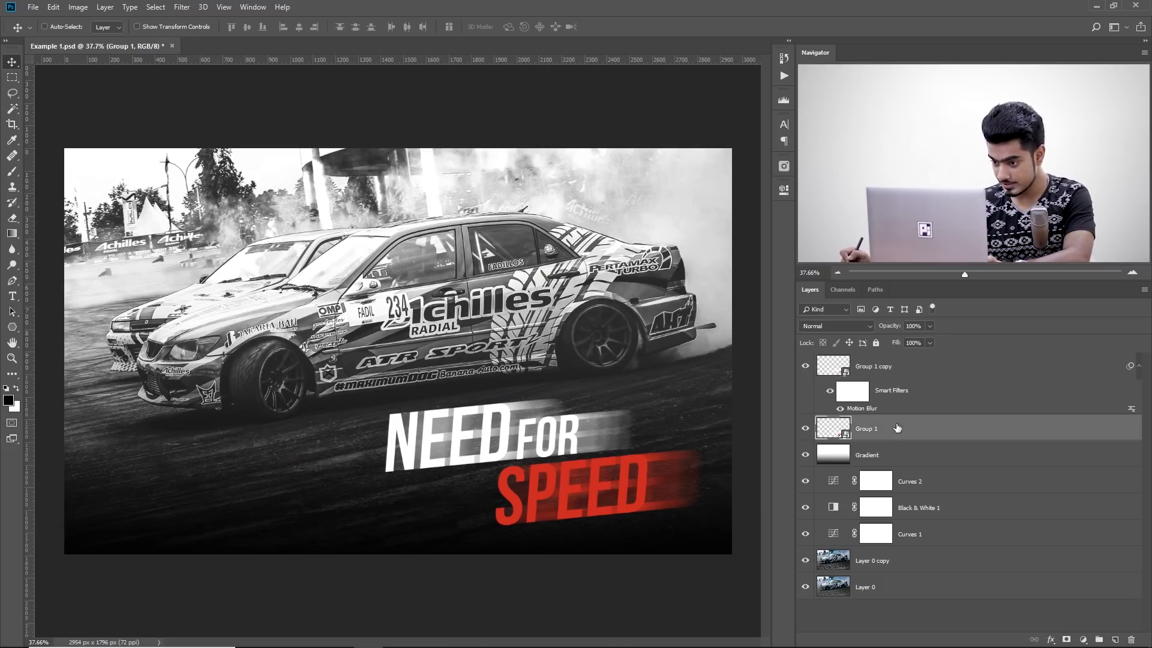
{"action": "key", "text": "ctrl+g"}
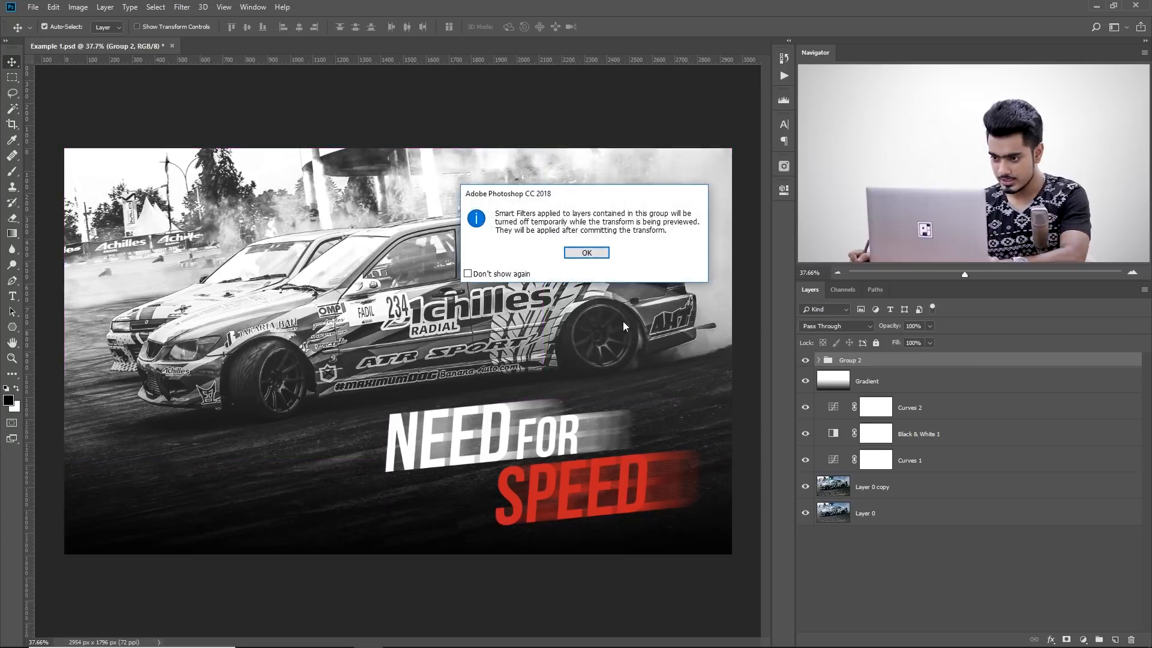
{"action": "left_click", "coordinate": [586, 252]}
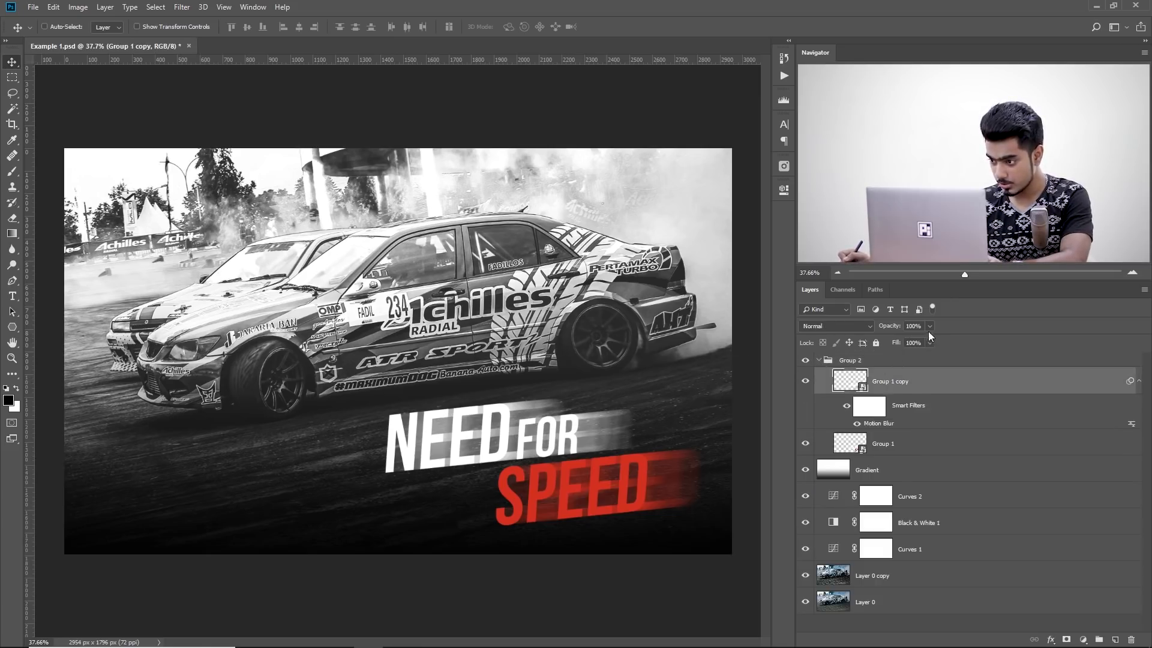
{"action": "left_click_drag", "start_coordinate": [931, 342], "coordinate": [903, 342]}
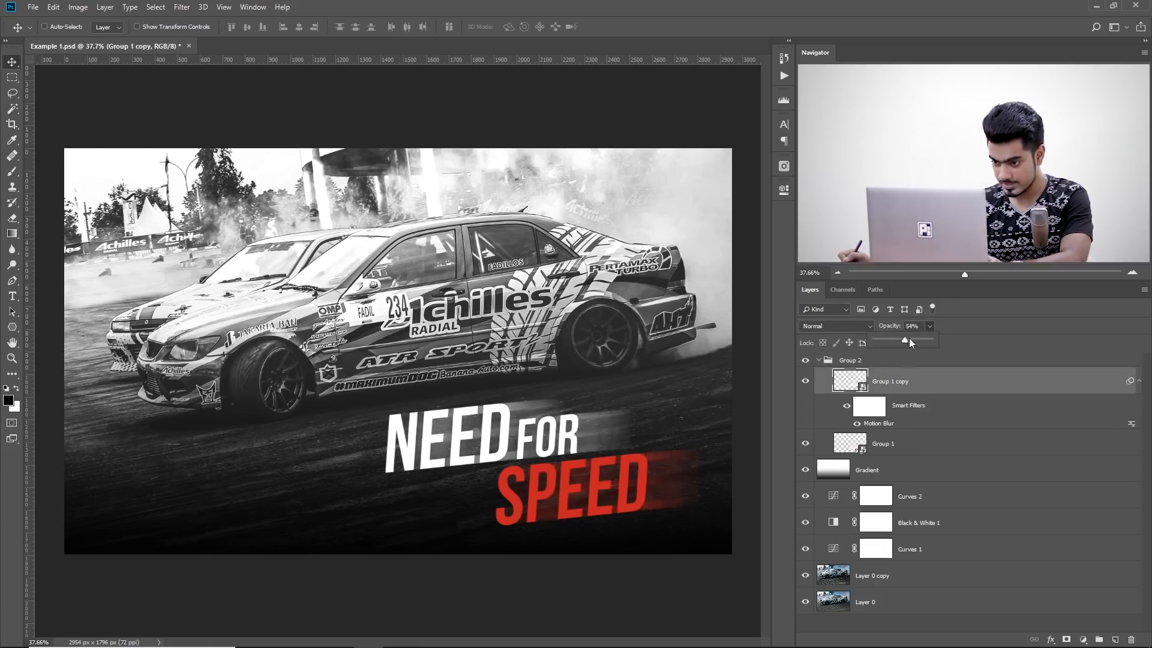
{"action": "left_click_drag", "start_coordinate": [903, 339], "coordinate": [912, 339]}
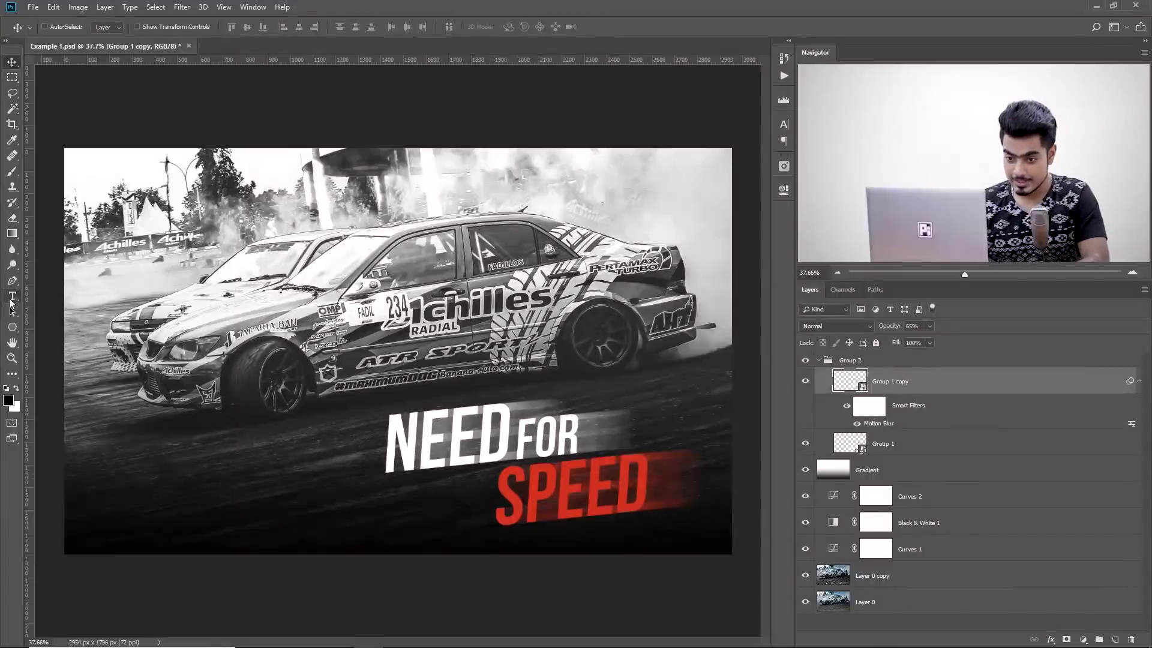
Activate the Type tool to set the title text in Bebas Neue Bold to Faux Italic.
{"action": "left_click", "coordinate": [12, 297]}
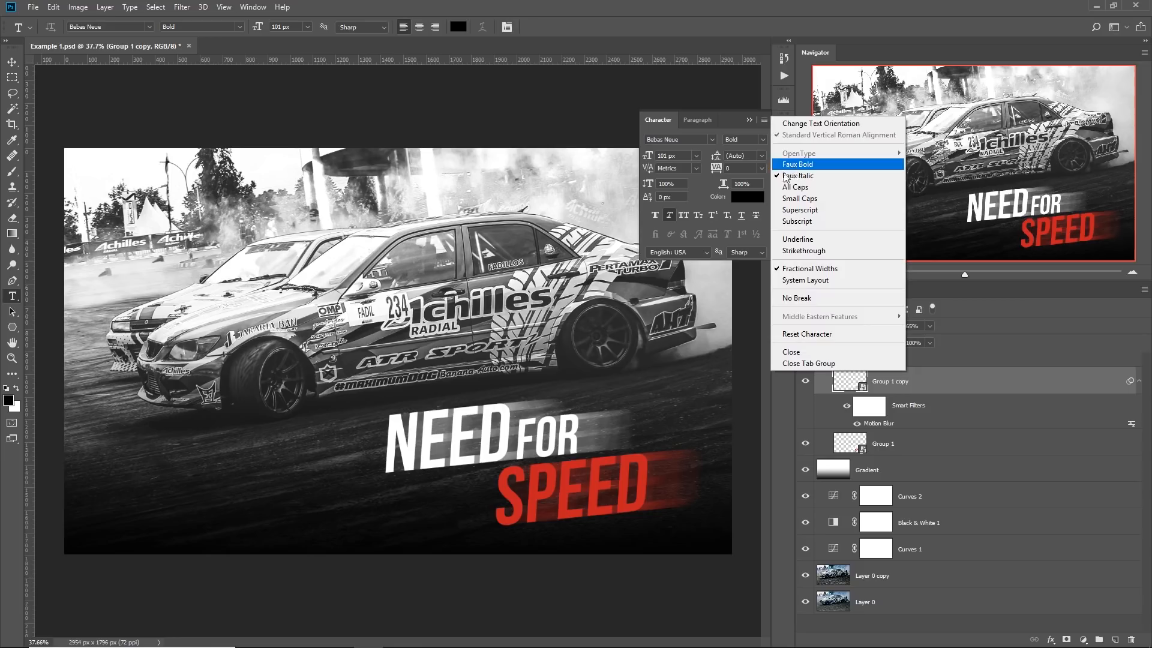
{"action": "mouse_move", "coordinate": [799, 175]}
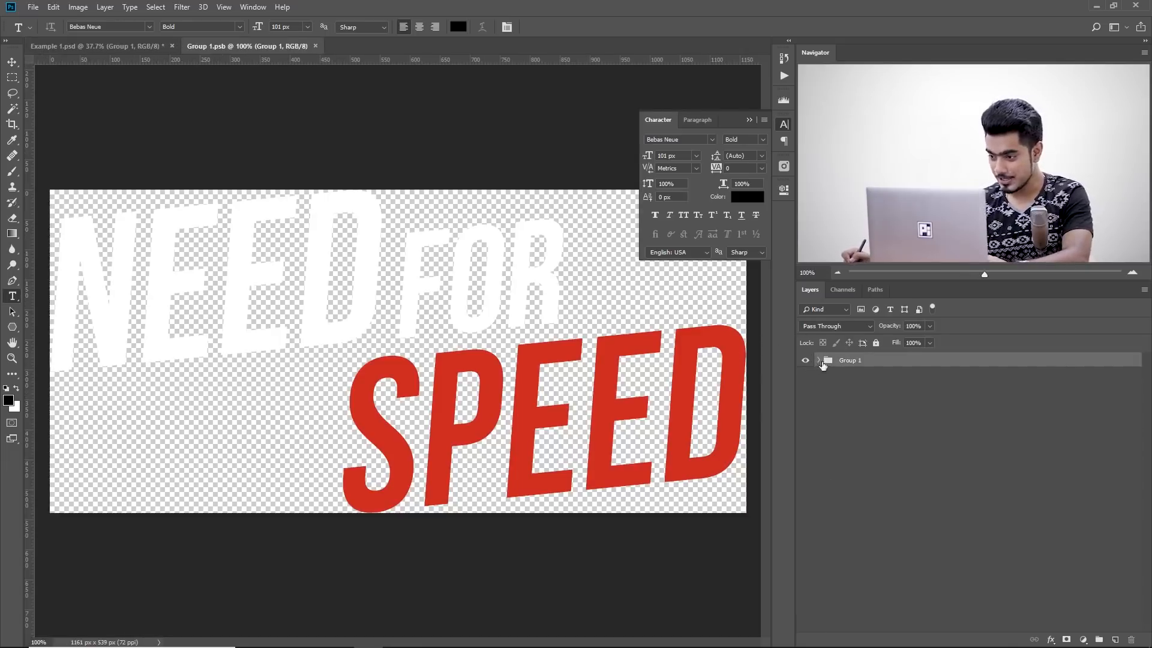
Retype the NEED layer inside Group 1.psb as FEED and commit the edit.
{"action": "left_click", "coordinate": [818, 360]}
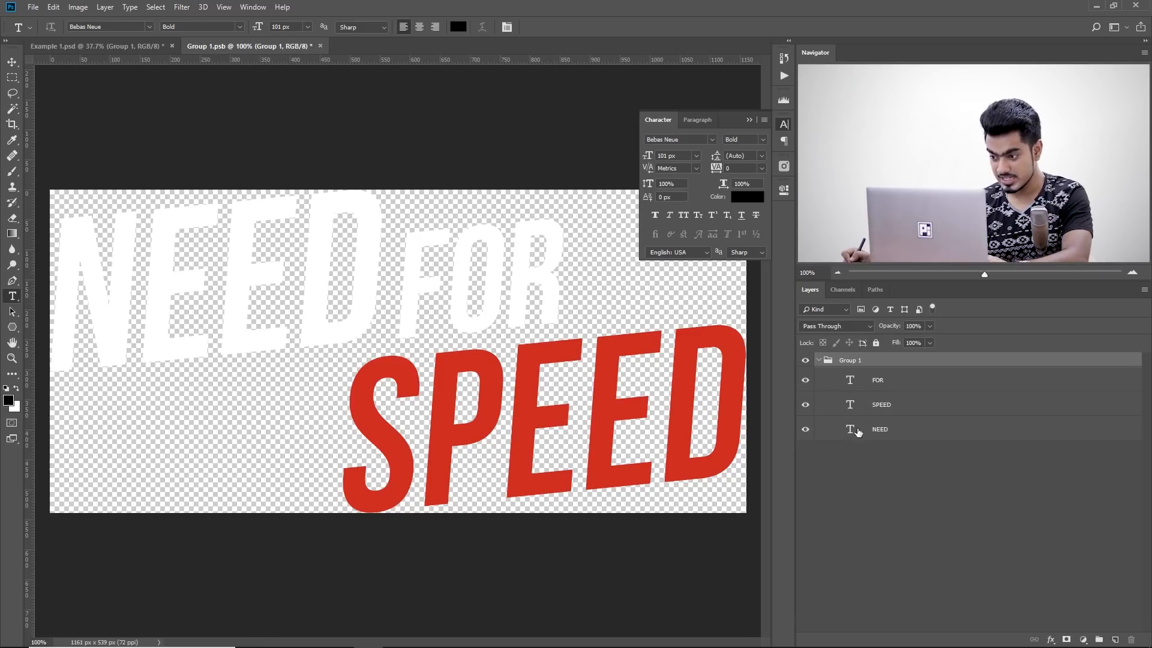
{"action": "double_click", "coordinate": [880, 430]}
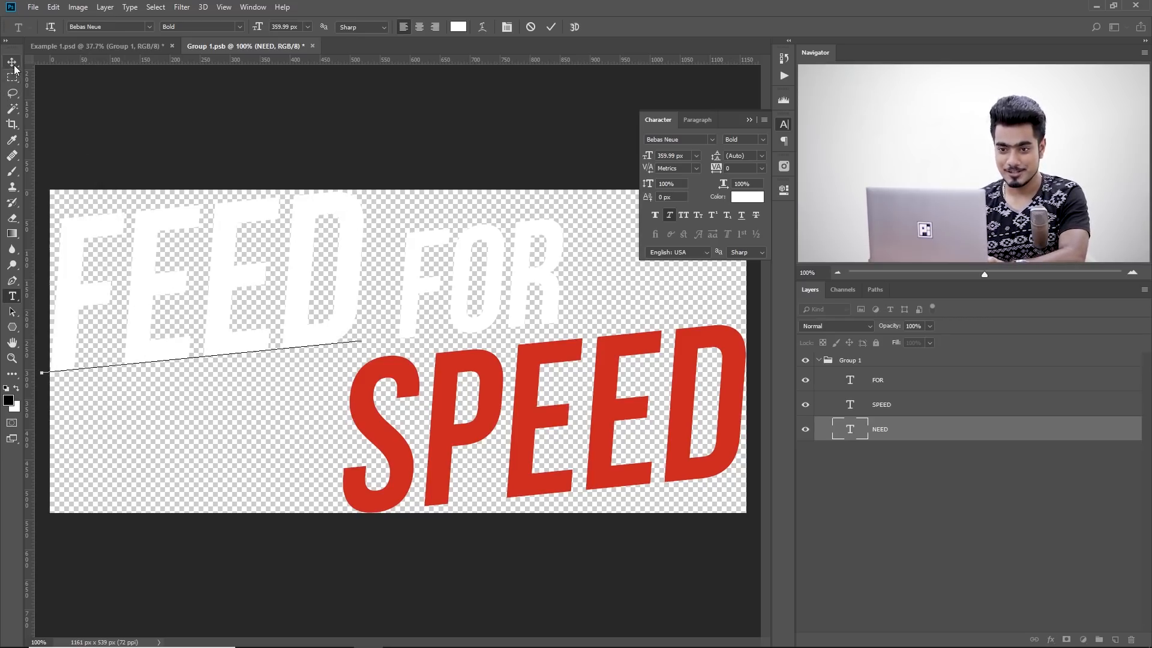
{"action": "left_click", "coordinate": [12, 61]}
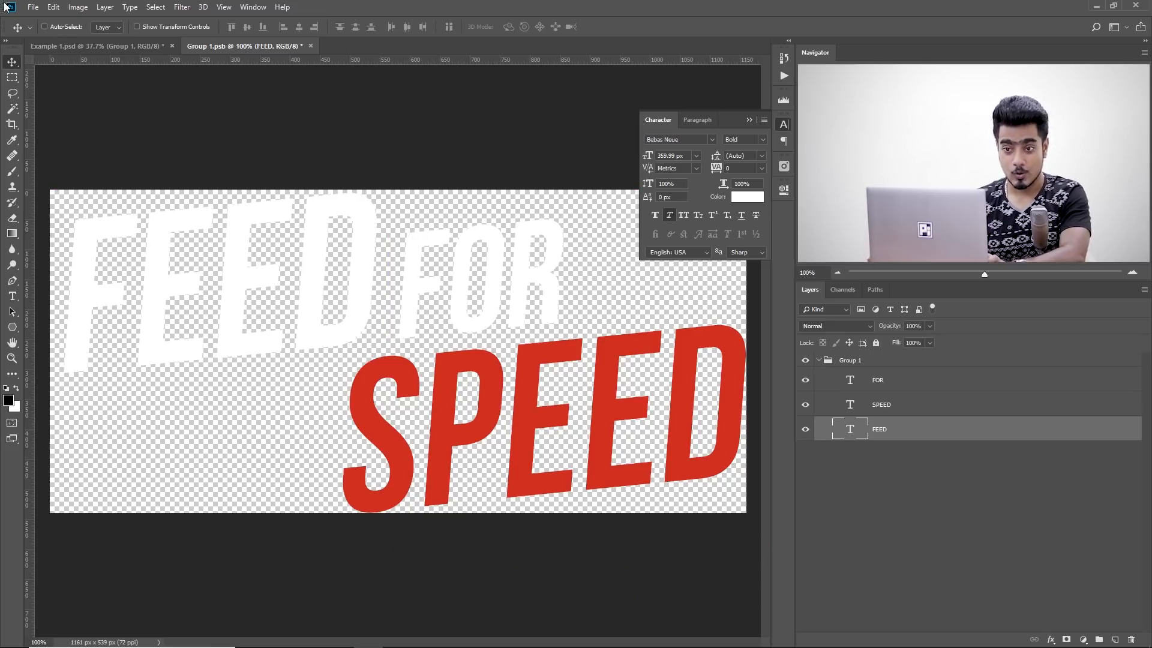
Save the smart object and return to Example 1.psd showing FEED FOR SPEED.
{"action": "left_click", "coordinate": [32, 8]}
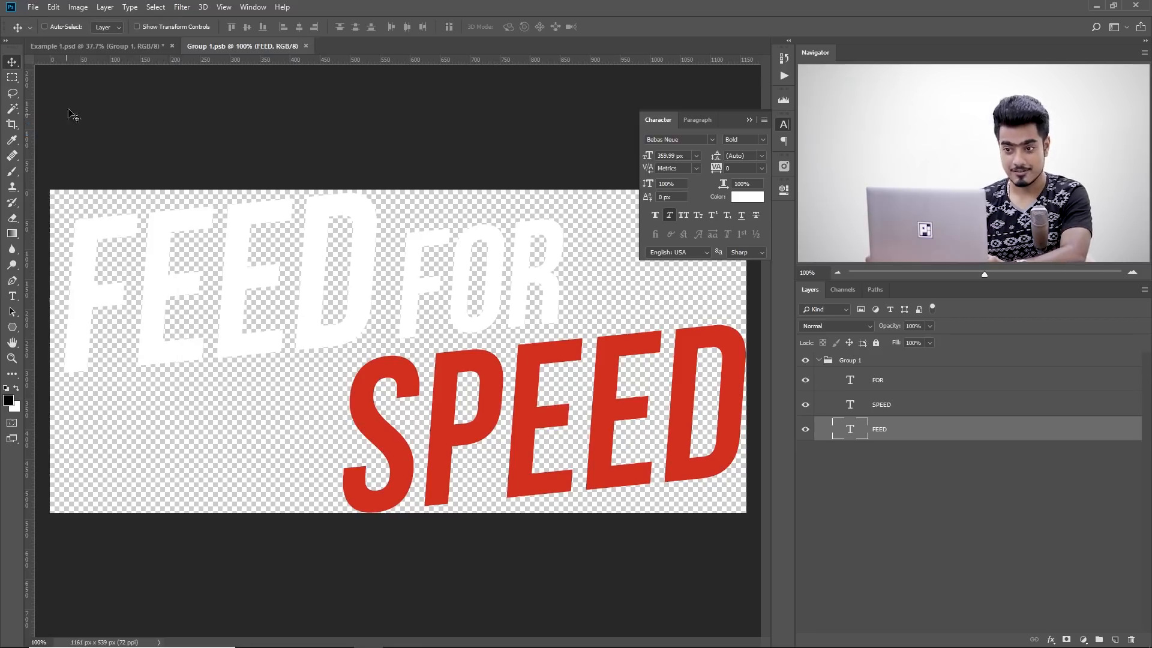
{"action": "left_click", "coordinate": [96, 46]}
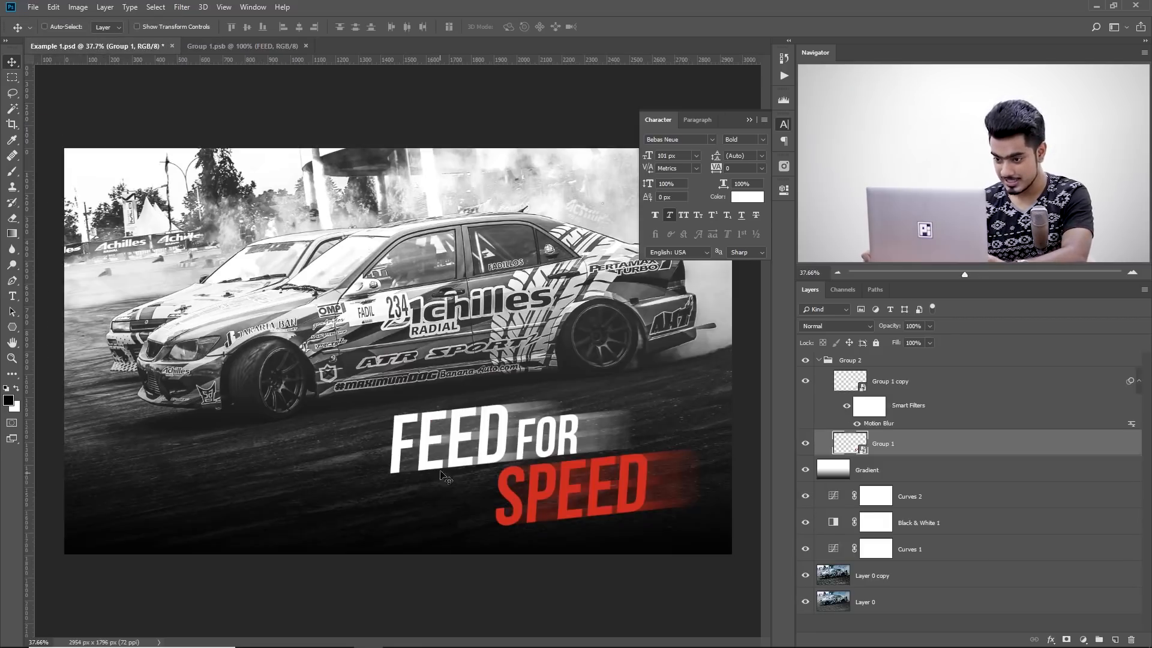